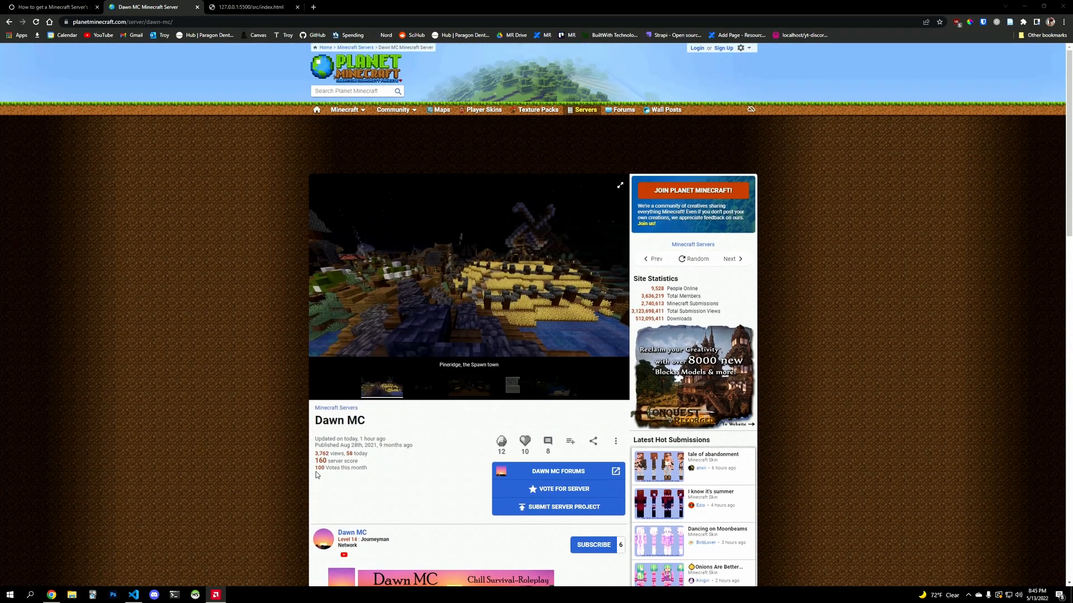
scroll(down, 3)
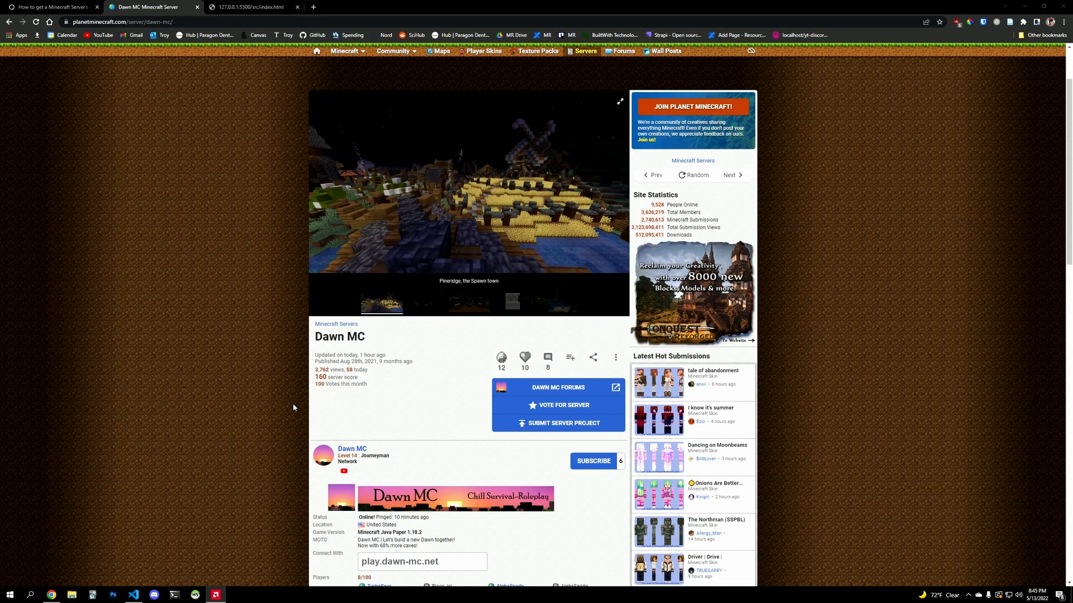
scroll(down, 3)
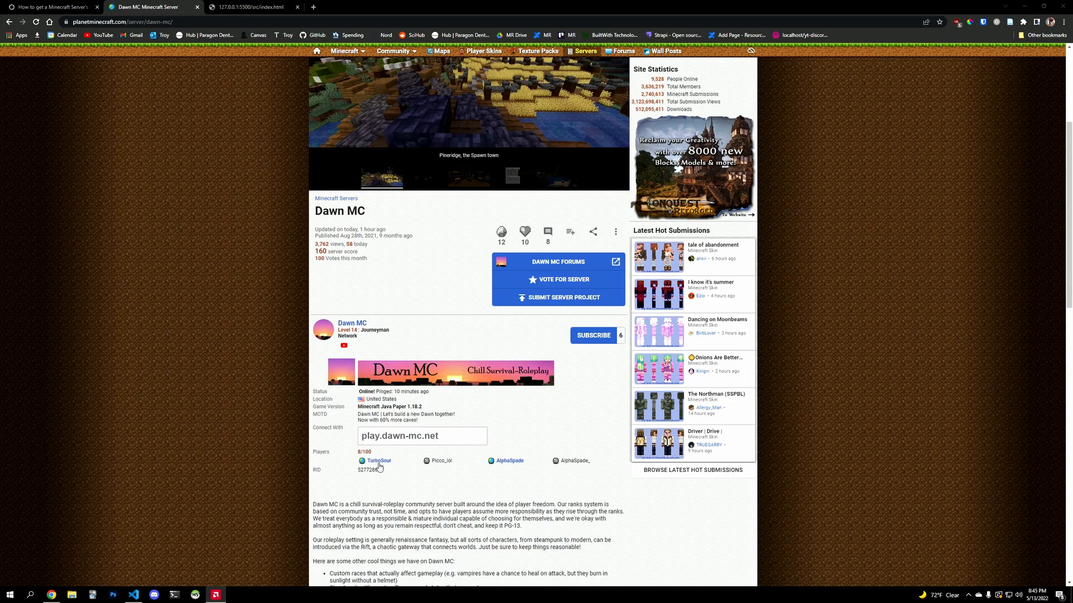
mouse_move(380, 486)
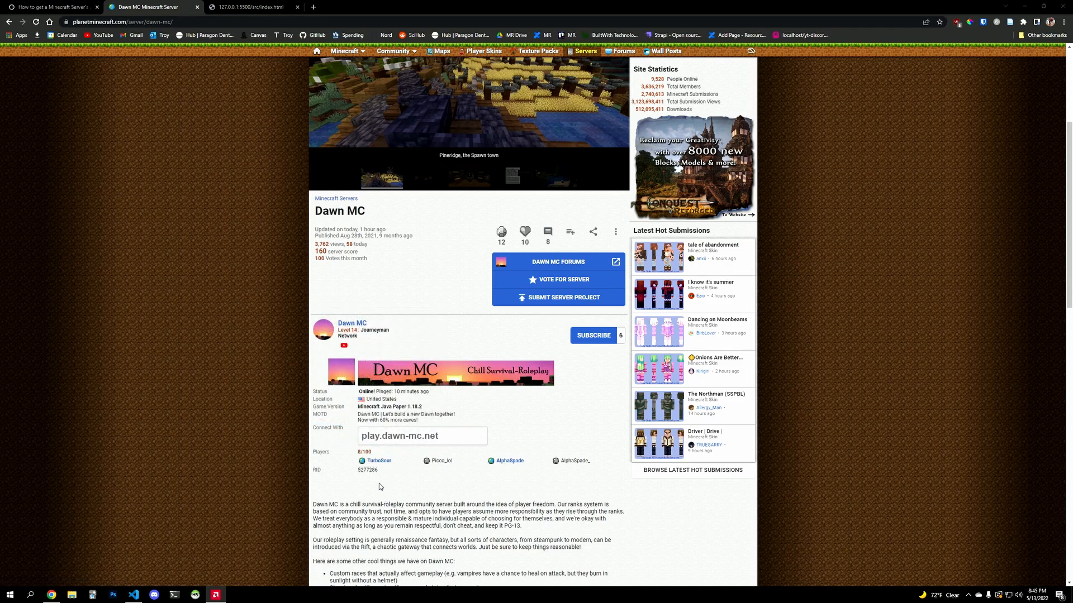
mouse_move(240, 252)
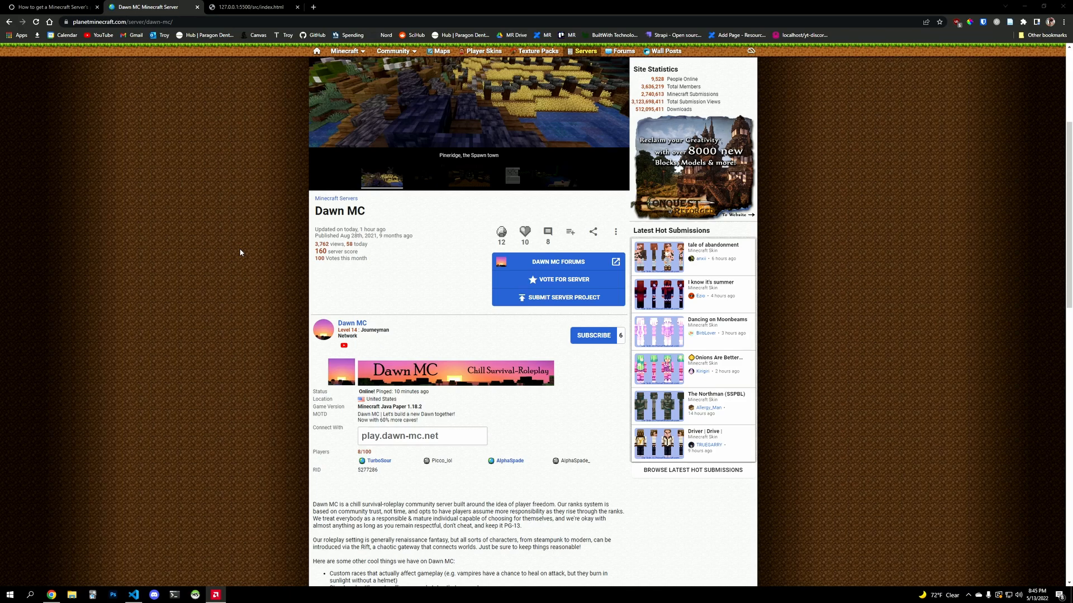
click(50, 7)
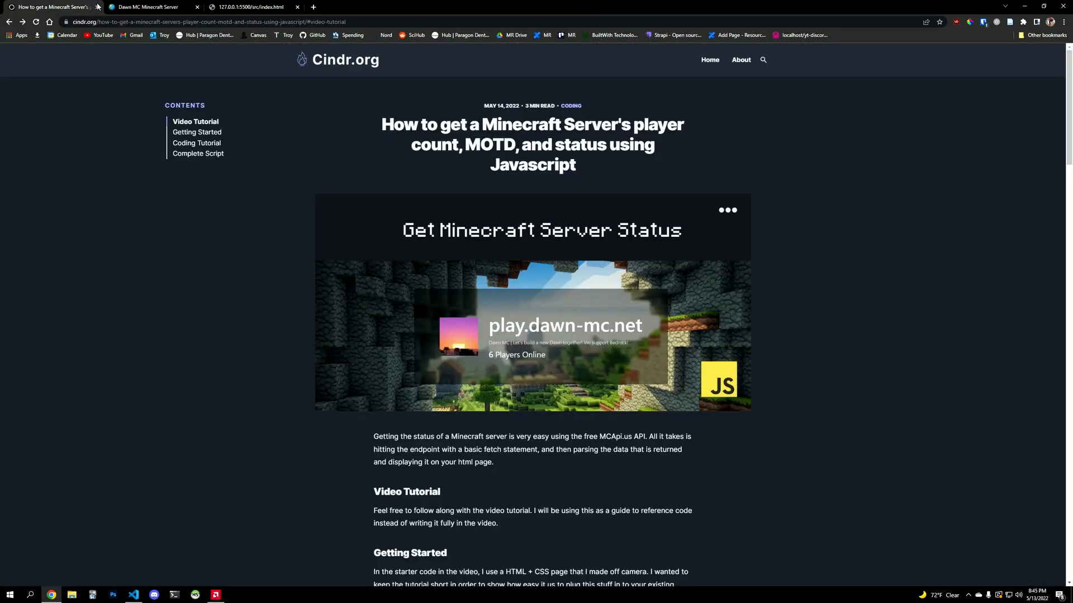
scroll(down, 3)
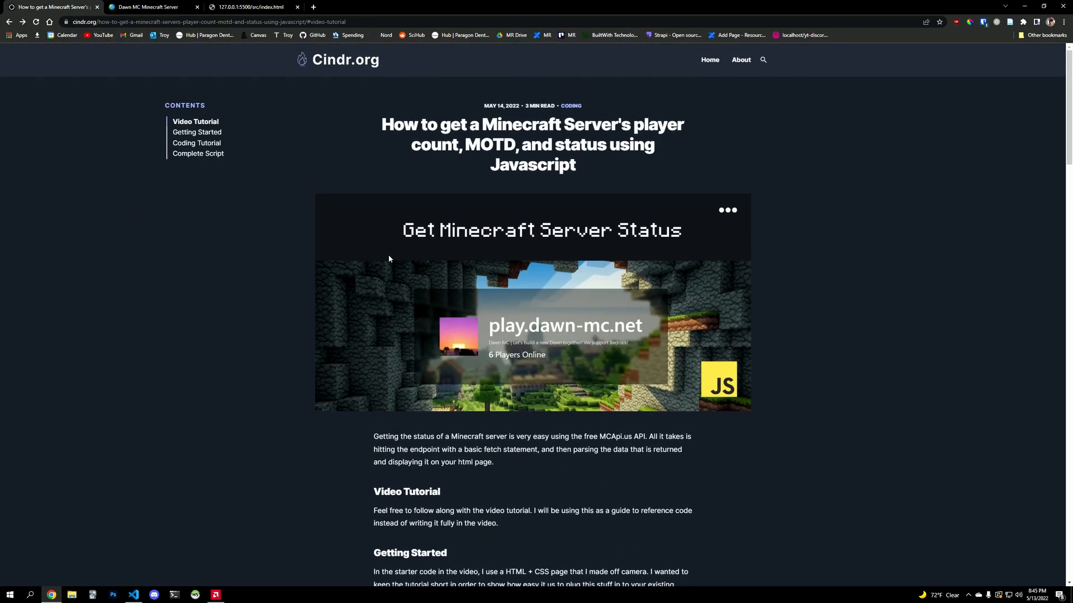
scroll(down, 3)
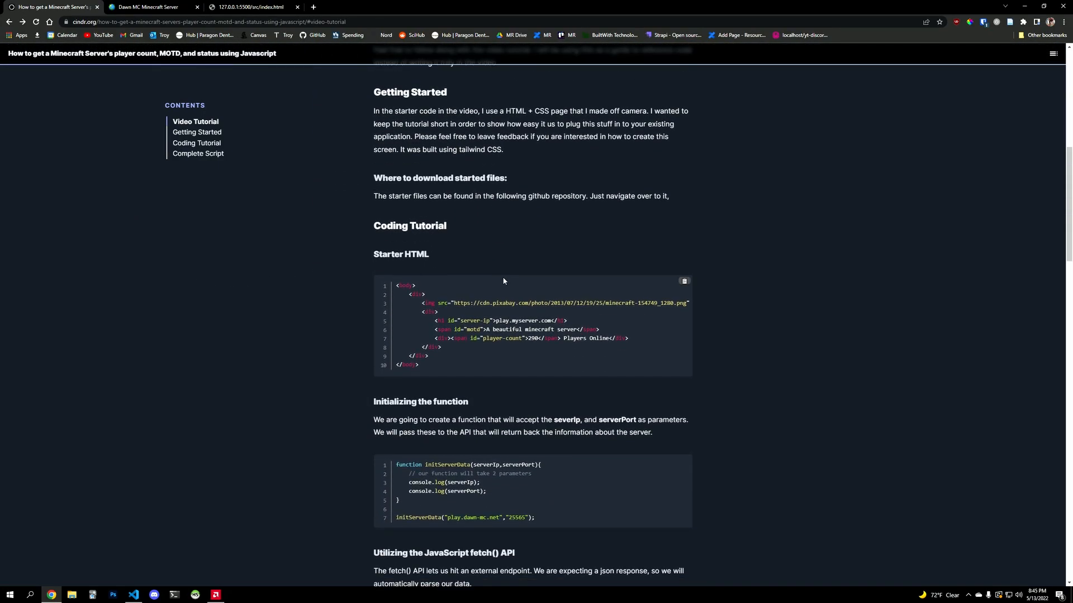
scroll(down, 3)
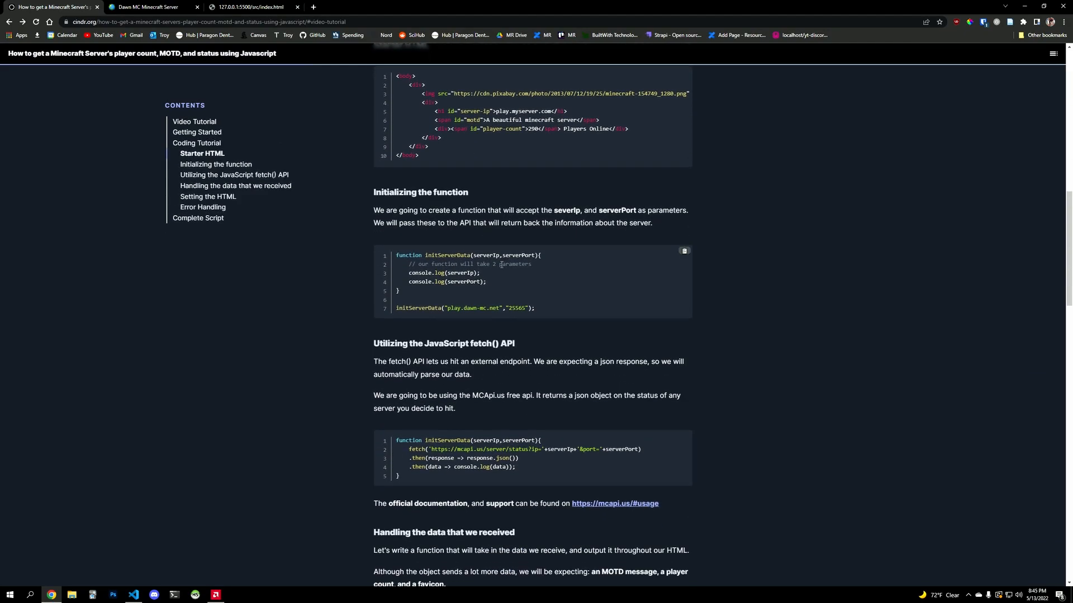
scroll(down, 3)
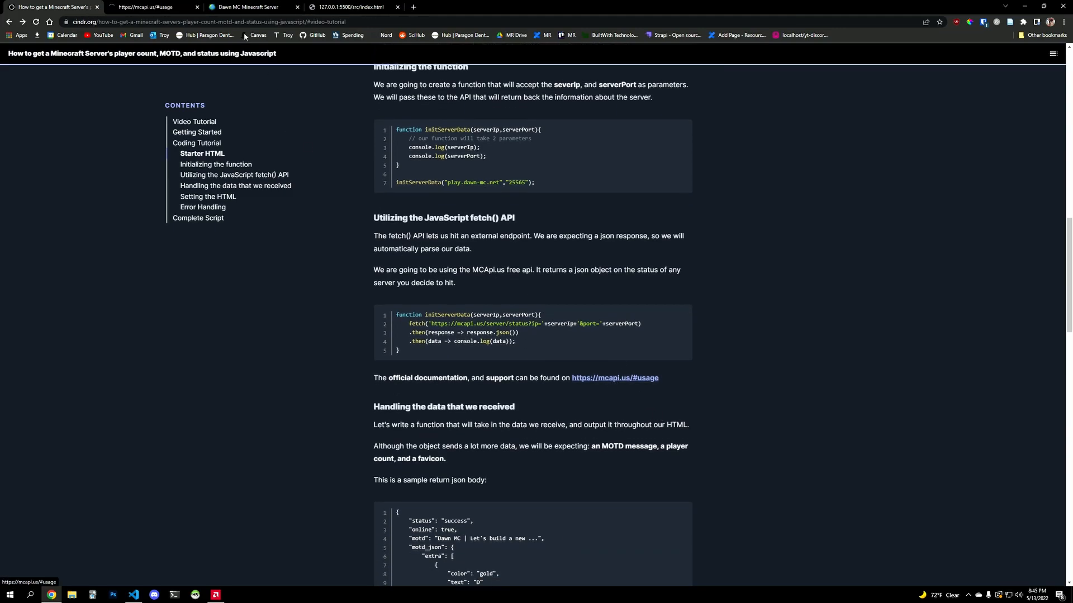
click(150, 7)
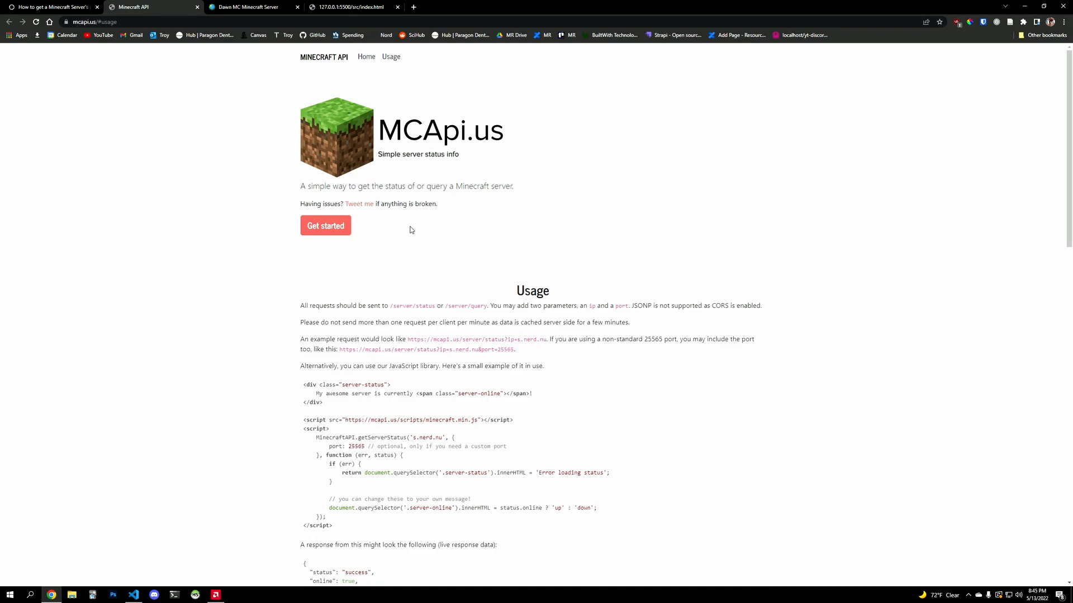
click(53, 6)
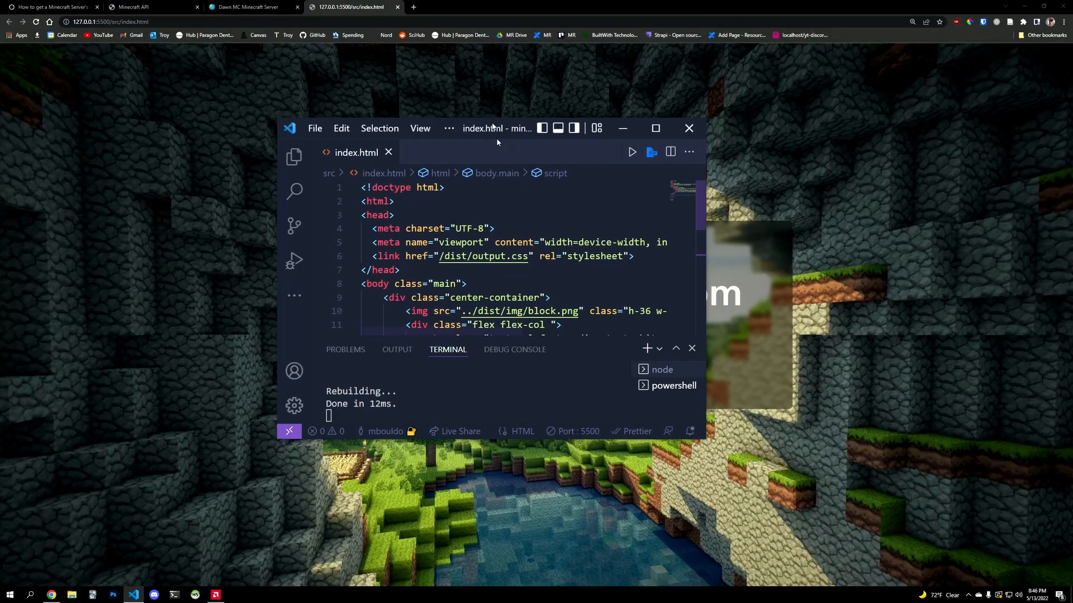
Step: Move the VS Code window aside and bring back the Cindr.org tutorial tab
drag(496, 128, 496, 434)
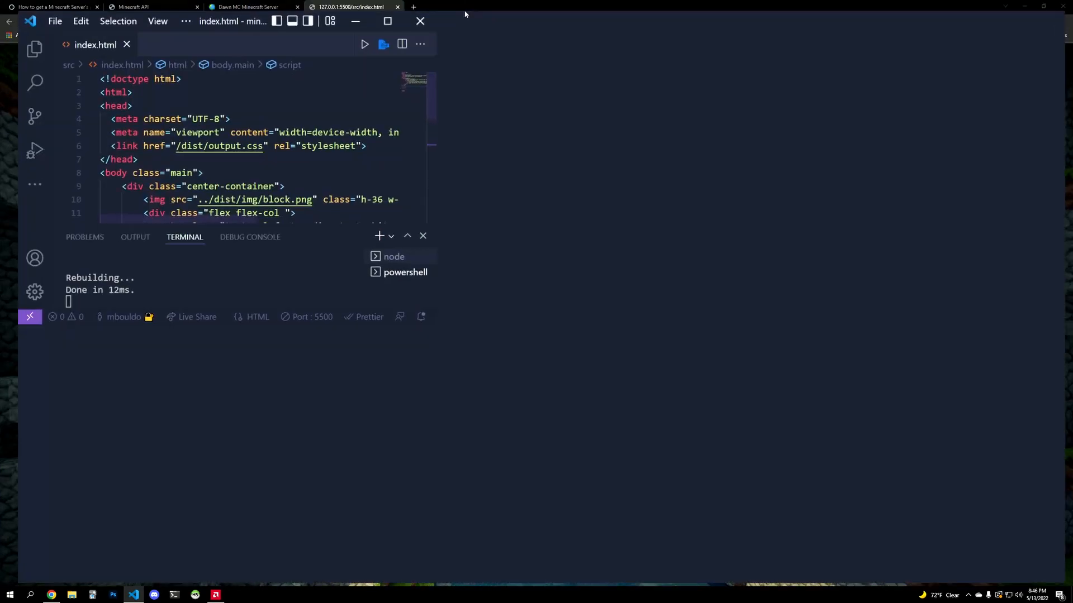
click(50, 7)
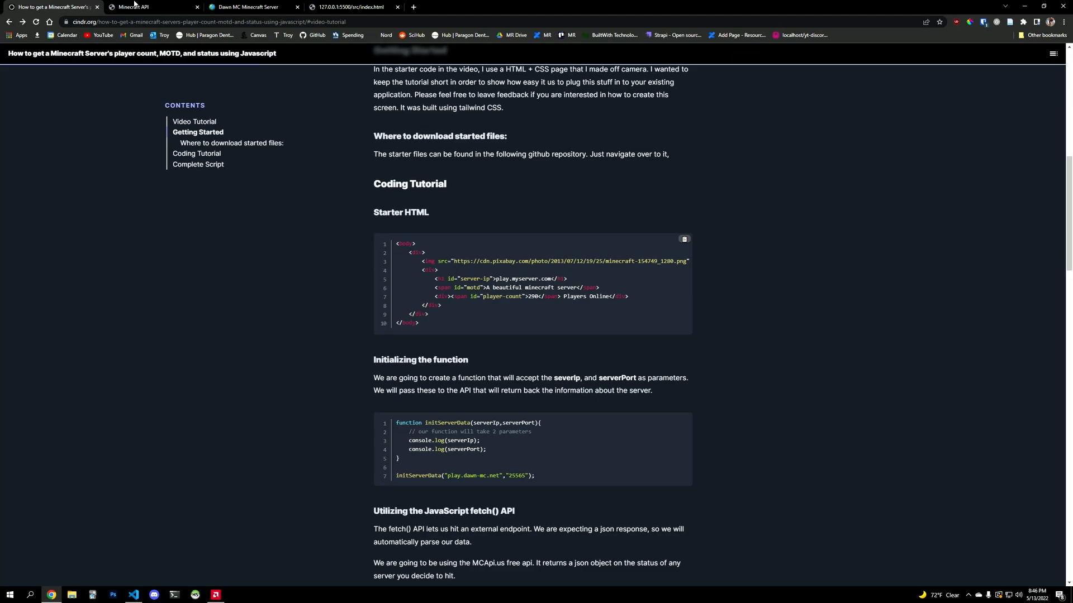
Step: Scroll to the Initializing the function section and open DevTools on the local page
scroll(down, 3)
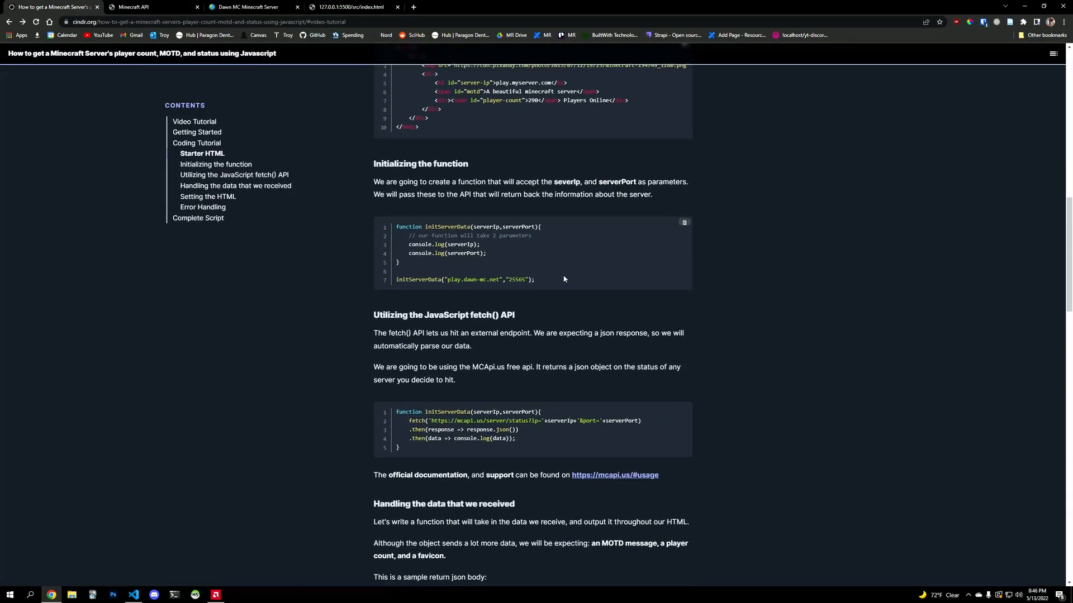
click(684, 222)
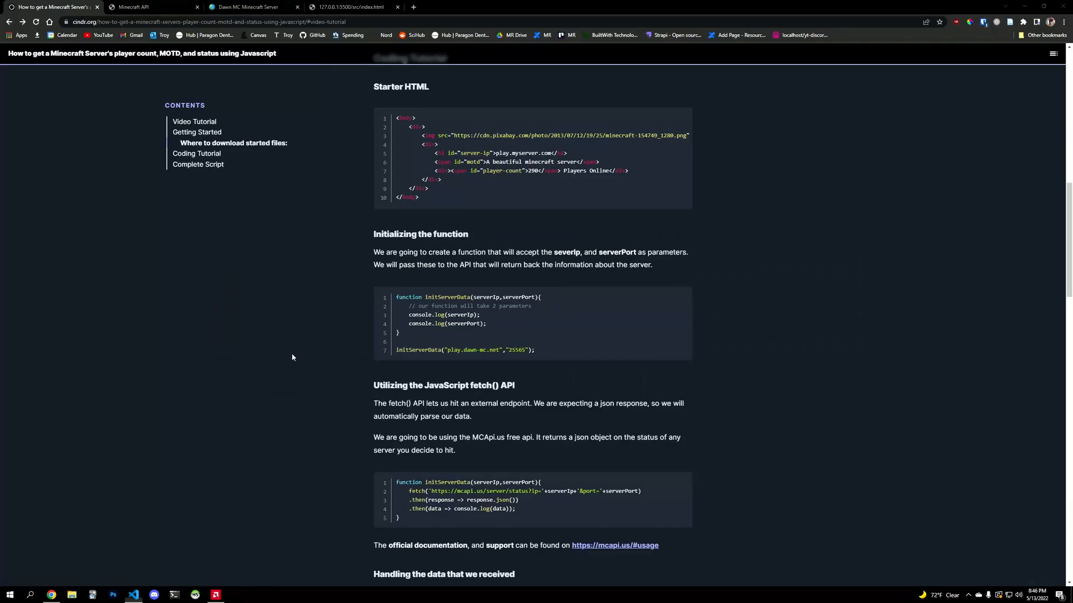
click(167, 7)
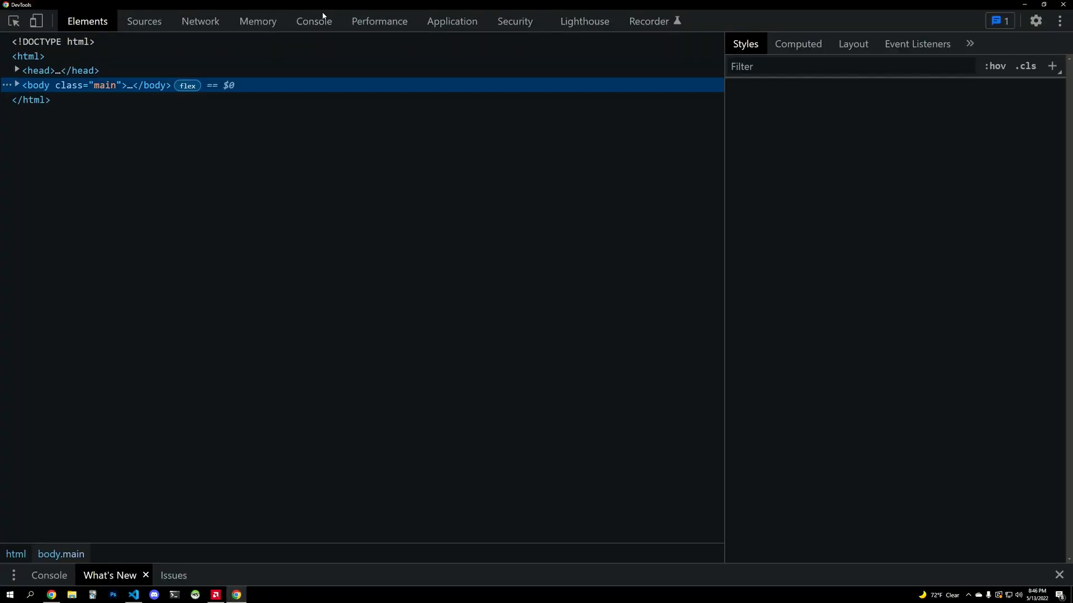
Step: Check the console for play.dawn-mc.net and 25565, then go back to VS Code
click(314, 21)
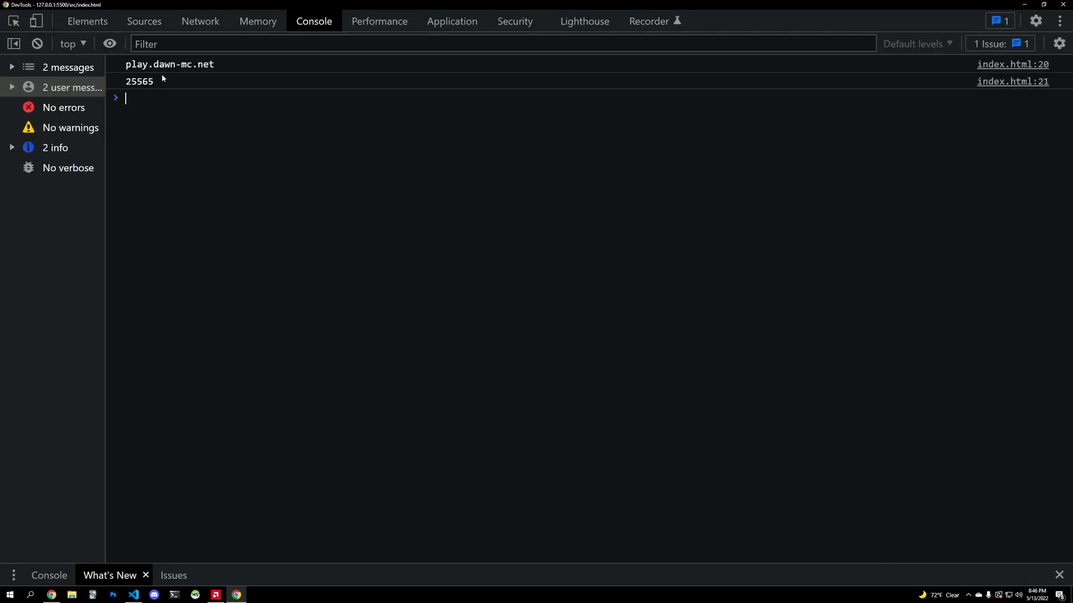
click(133, 594)
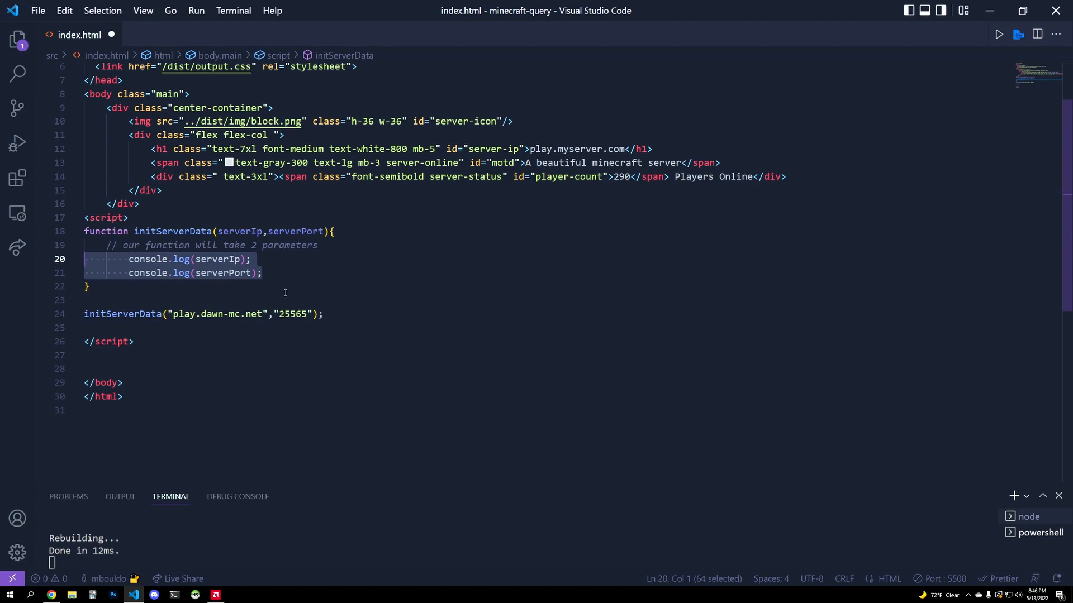
Step: Delete a character in the code, then switch to the Cindr.org tab and start a new tab
key(Delete)
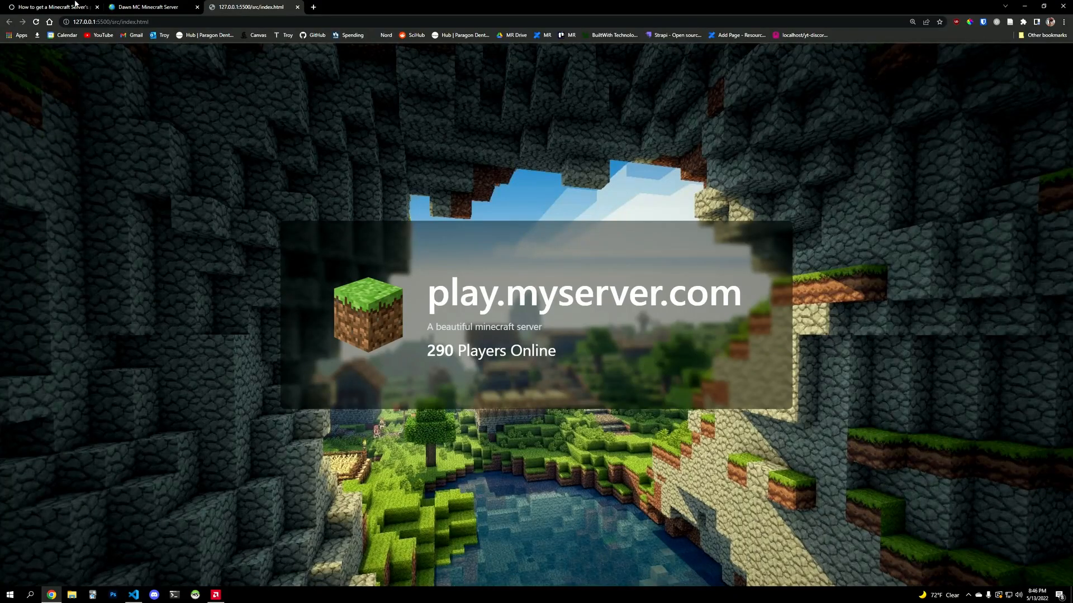
click(47, 7)
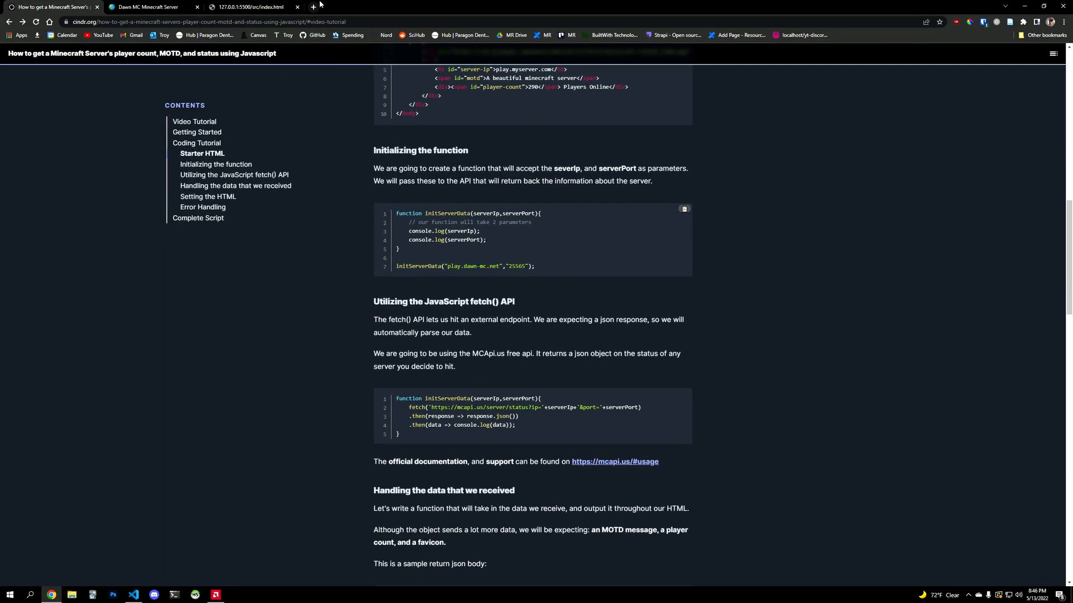
click(308, 7)
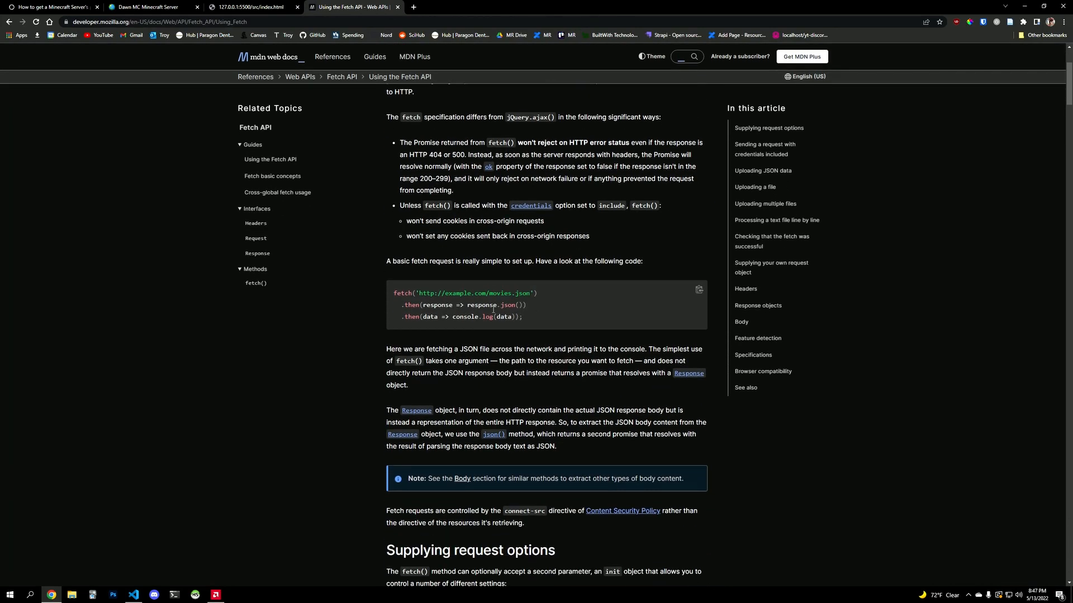
Step: Scroll MDN's Using the Fetch API page to the basic fetch-then-json example
scroll(down, 3)
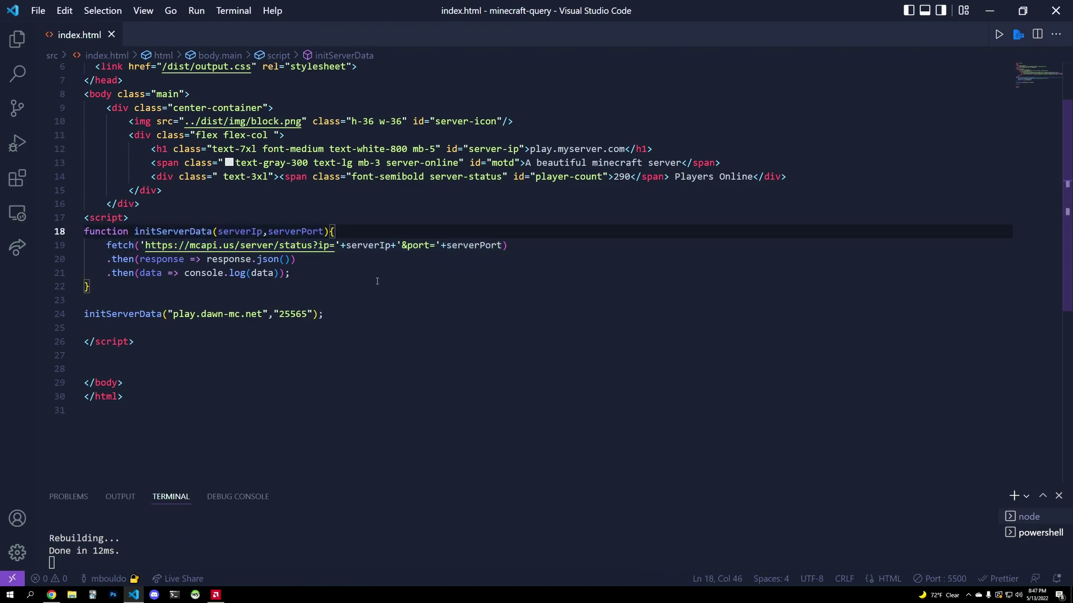
Step: Add a console.log of the MCApi.us request URL inside initServerData
text(console.log)
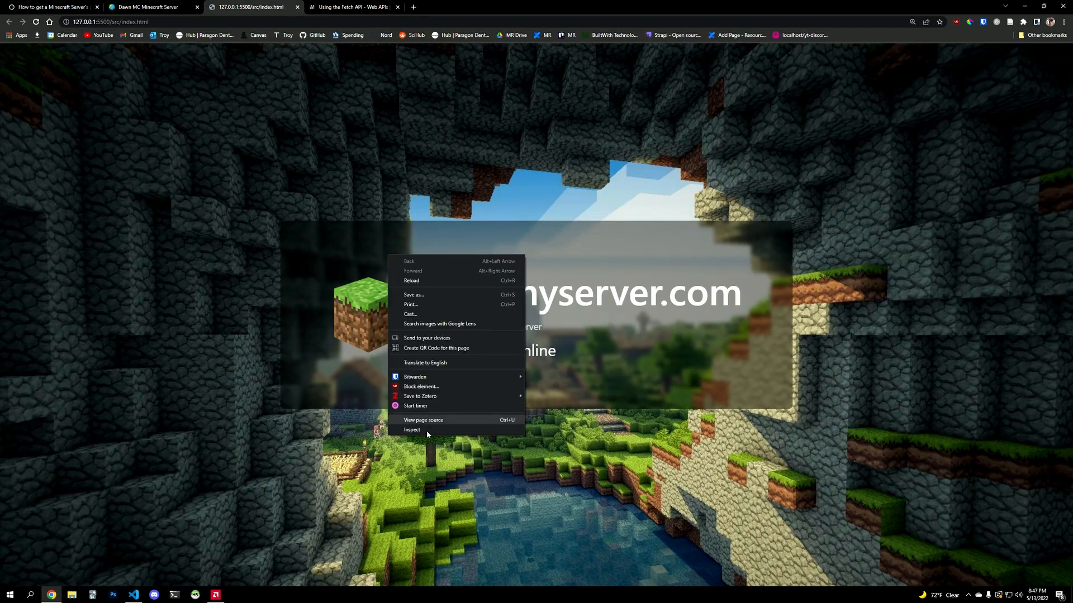
Step: Check the console for the mcapi.us URL and data, open that URL, then go back to the tutorial
click(411, 429)
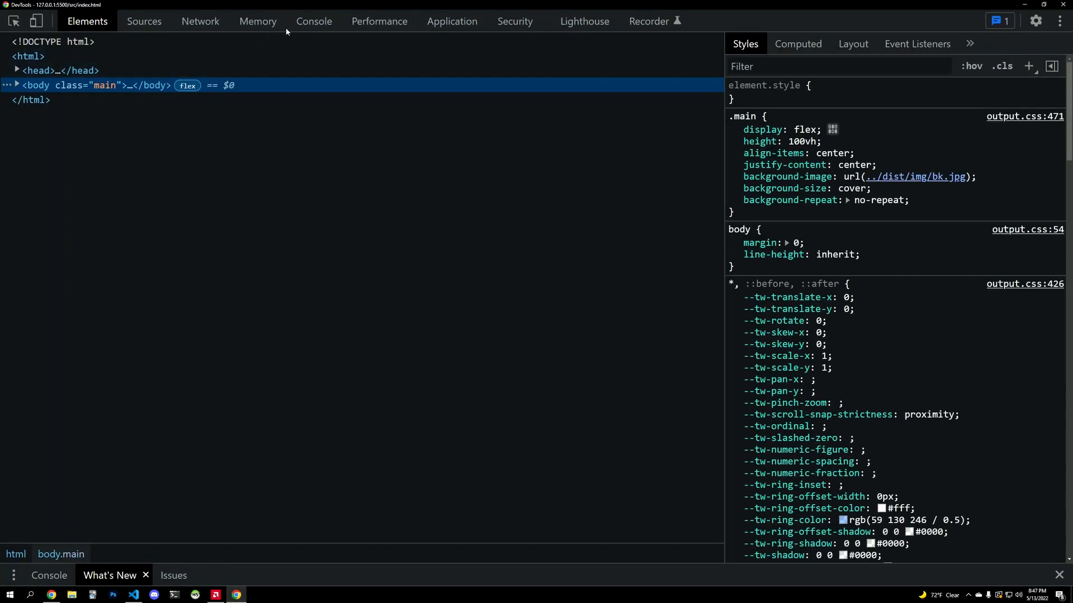
click(313, 22)
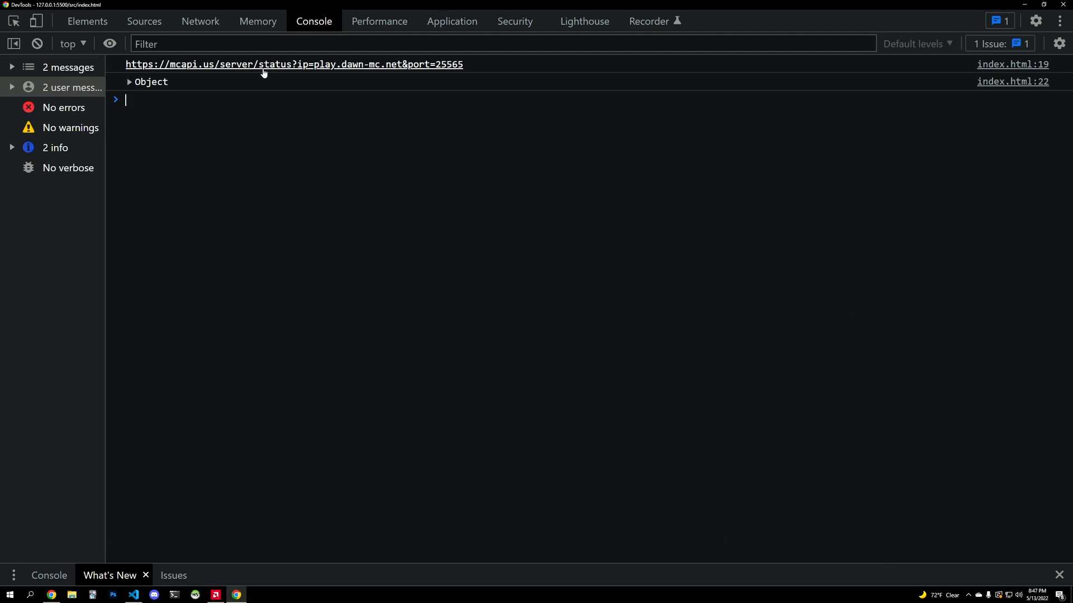
click(266, 63)
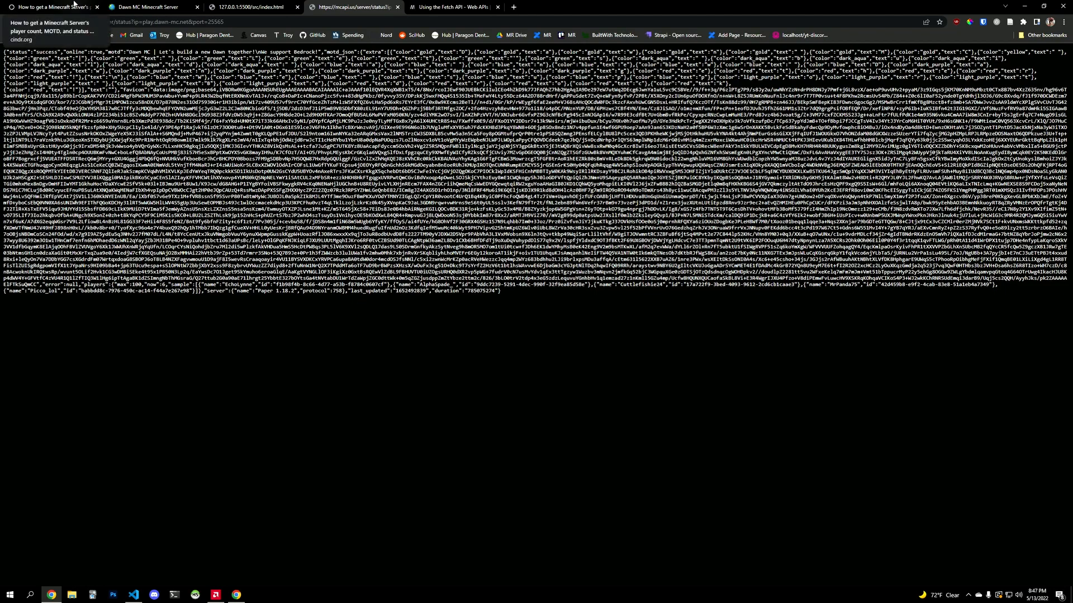
click(51, 9)
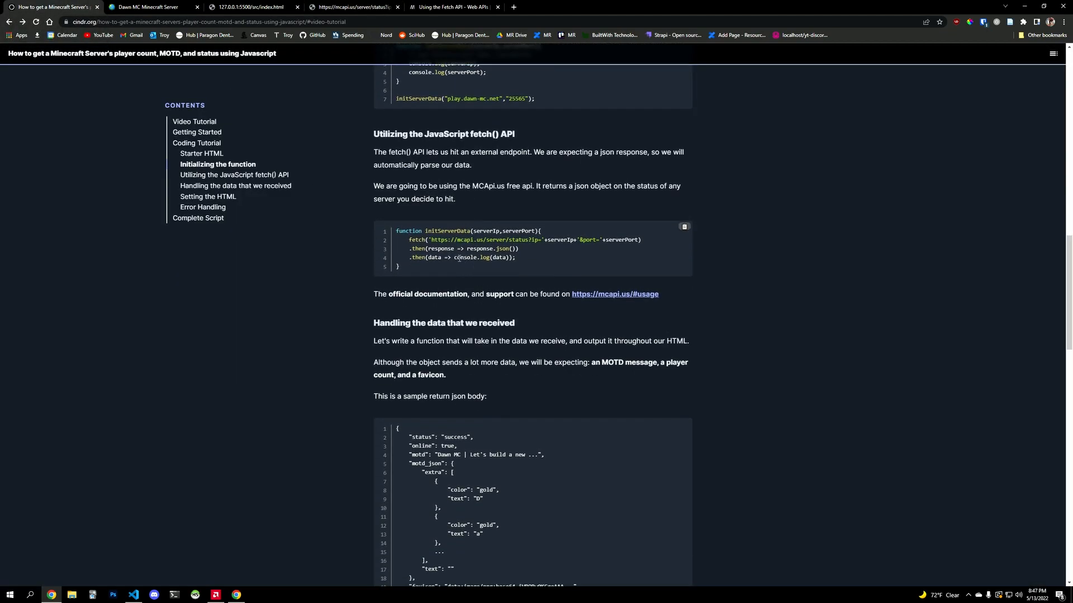
Step: Highlight the response.json() step, then expand the logged server status object fully
drag(431, 249, 492, 249)
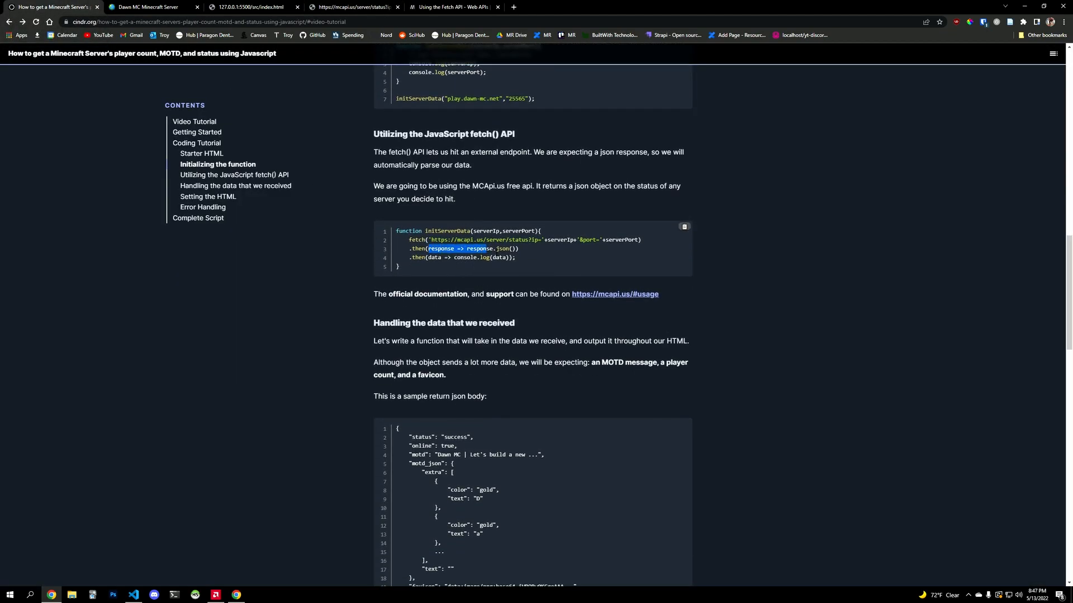
drag(429, 248, 515, 257)
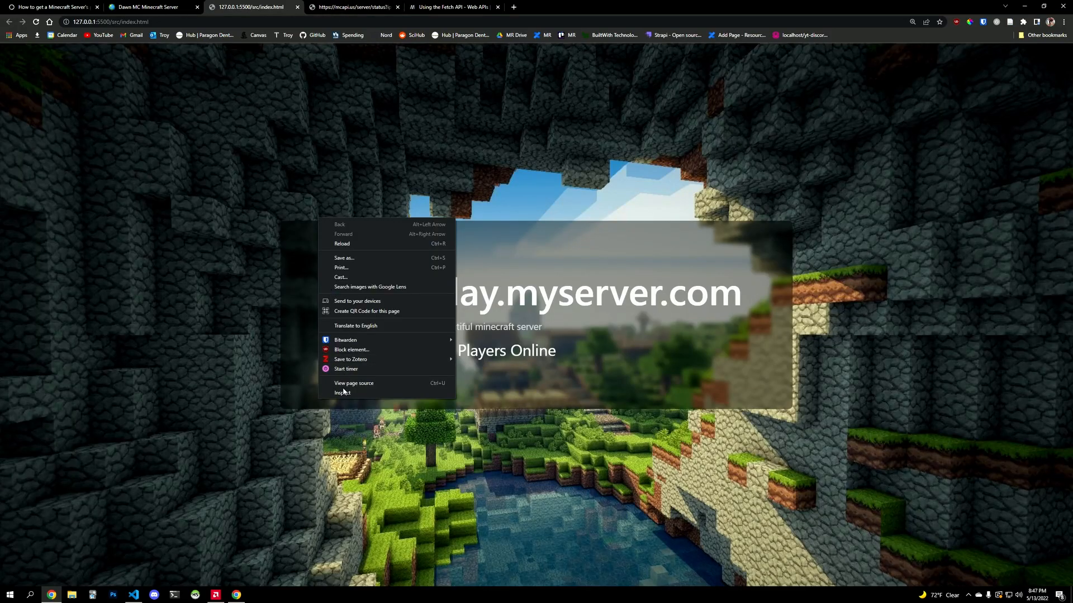
click(341, 393)
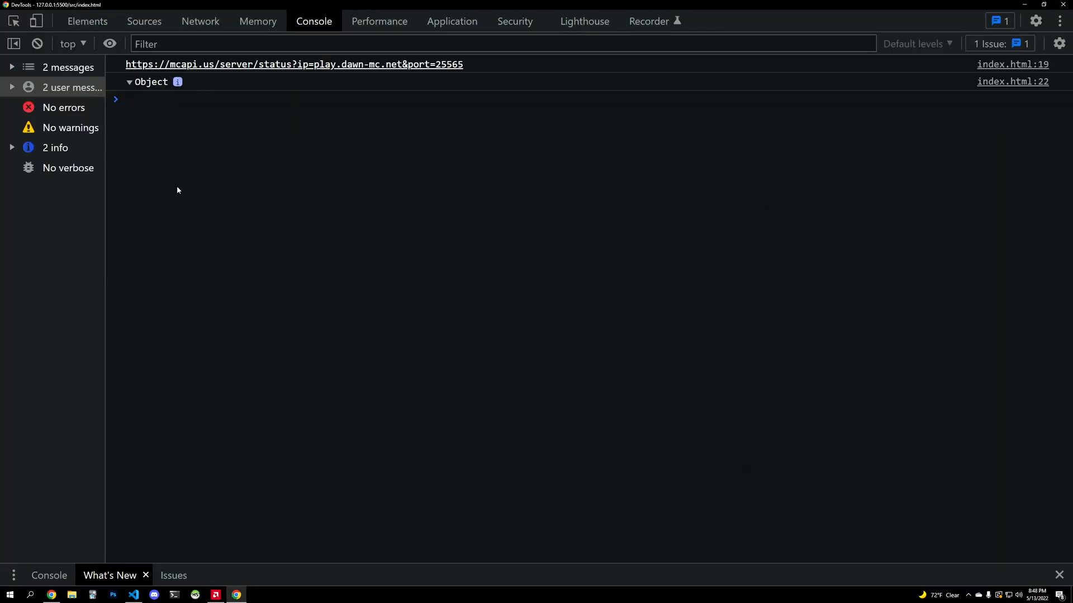
click(130, 82)
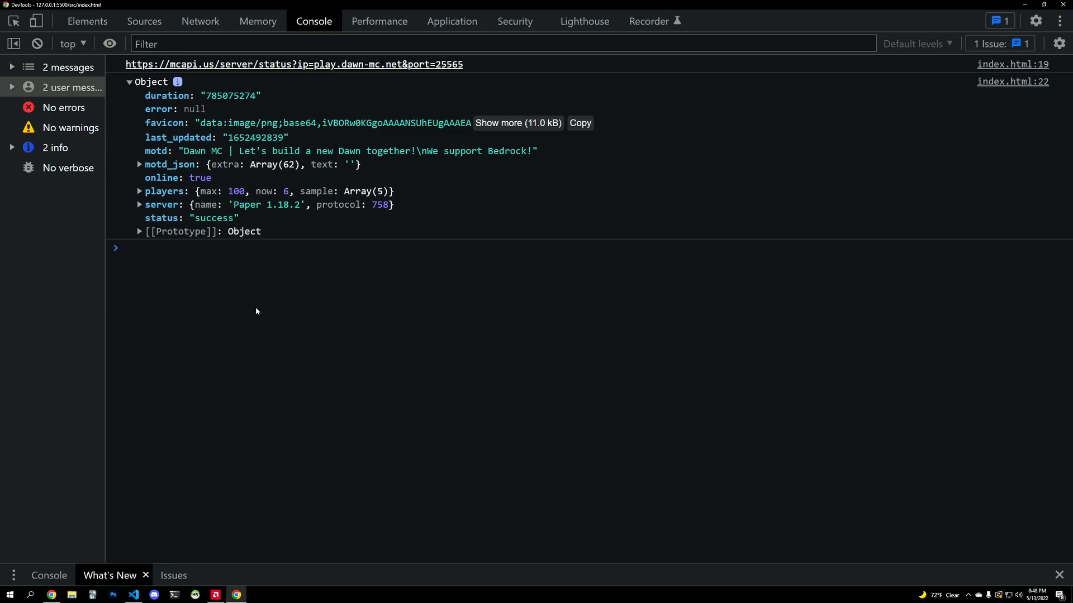
mouse_move(1019, 4)
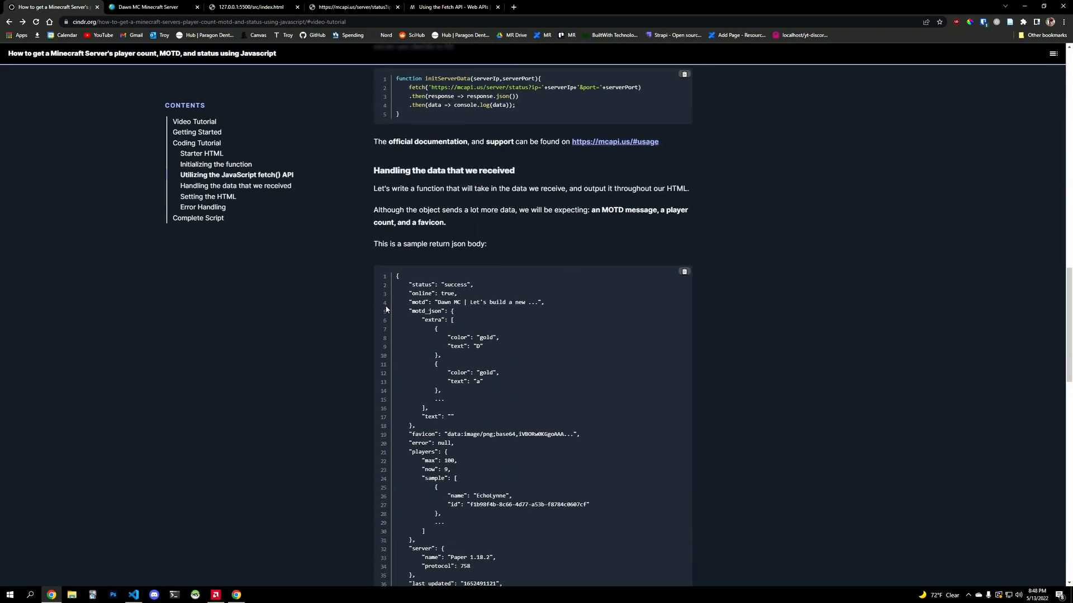
Step: Highlight the sample JSON's players/max fields, scroll to Setting the HTML, then Alt+Tab away
scroll(down, 3)
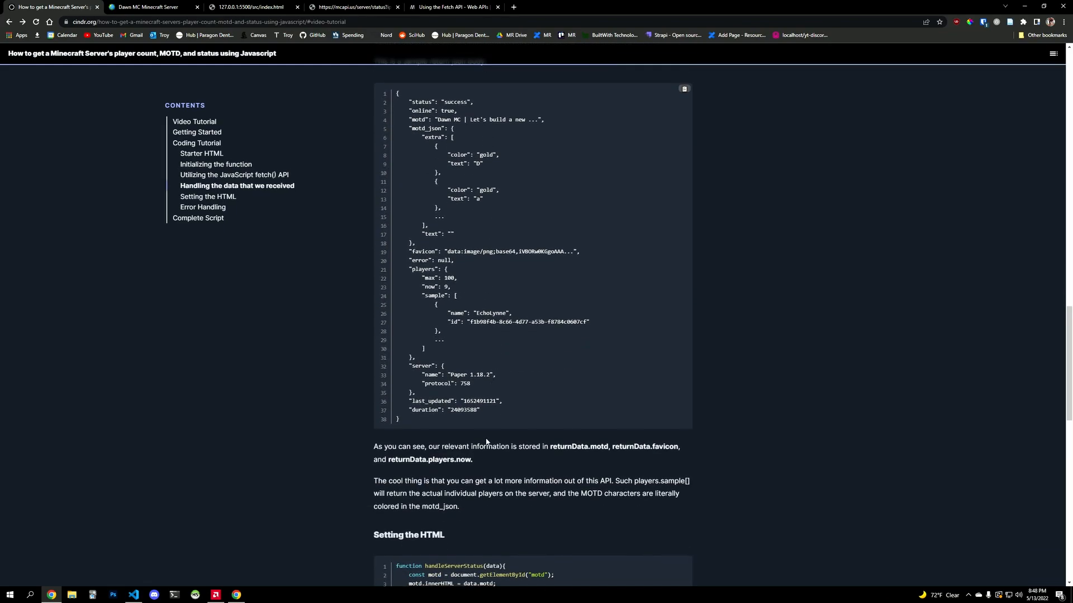
mouse_move(486, 265)
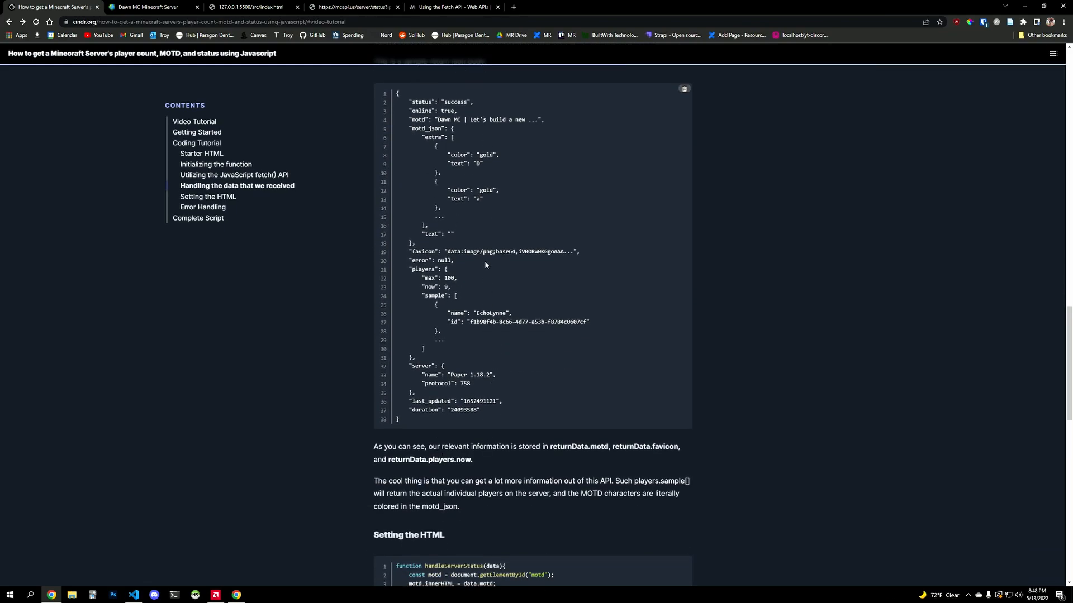
scroll(down, 3)
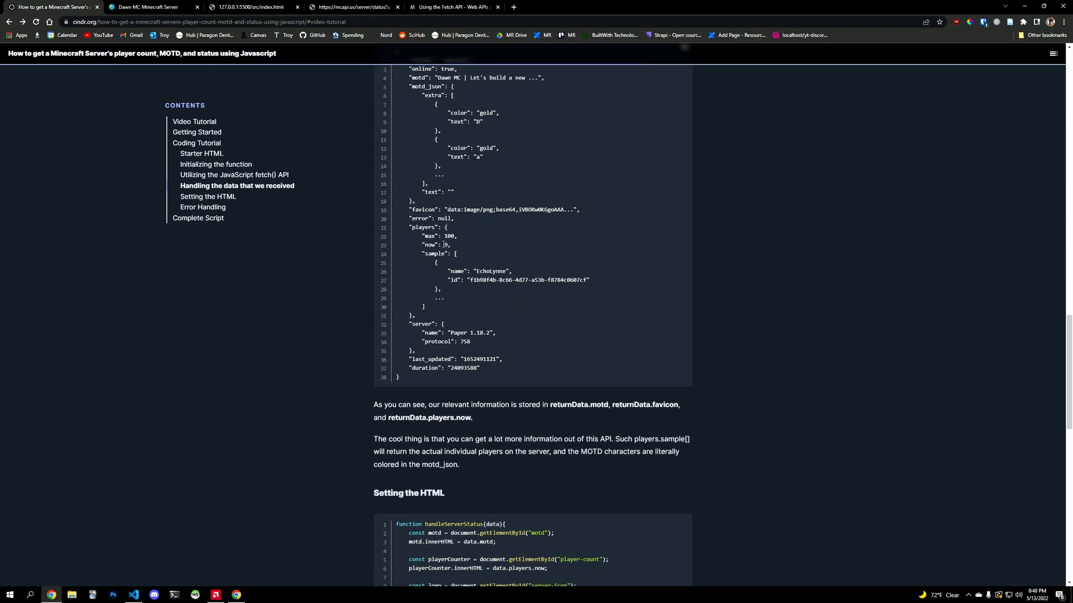
scroll(up, 3)
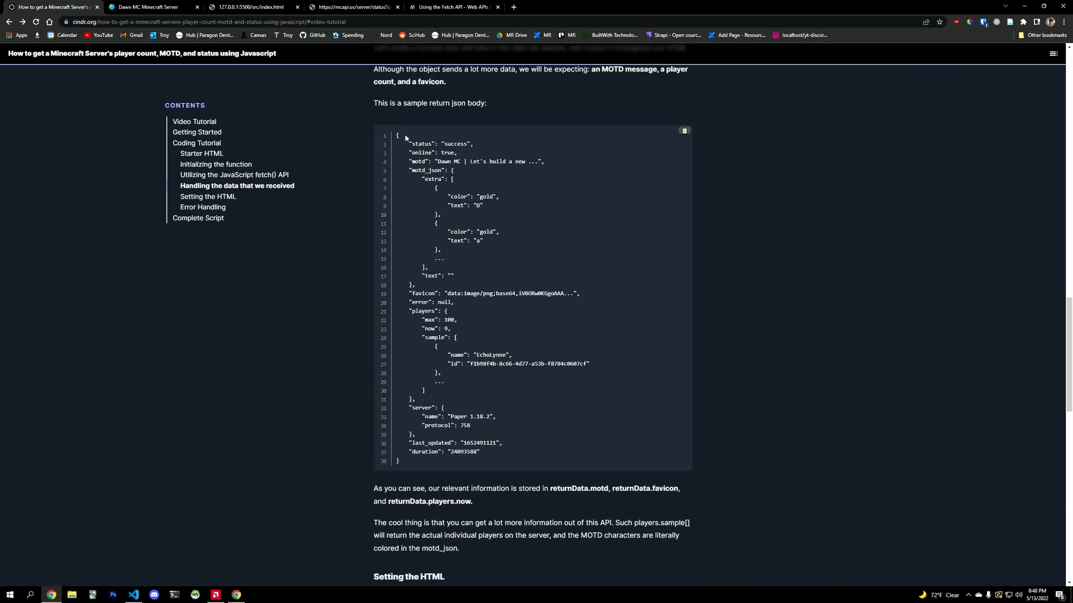
drag(409, 320, 457, 320)
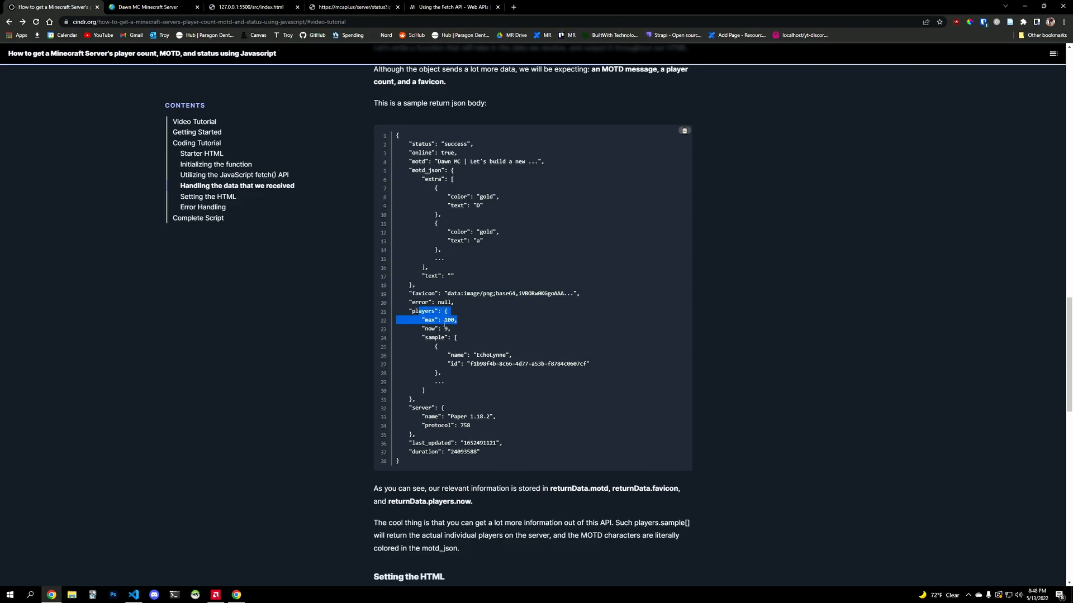
scroll(down, 3)
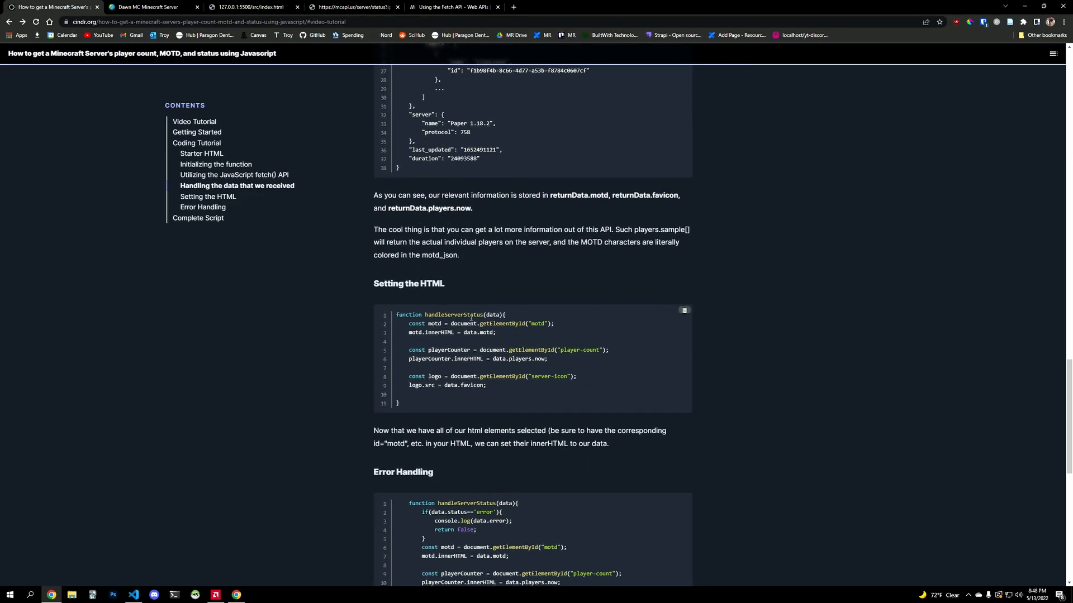
key(alt+tab)
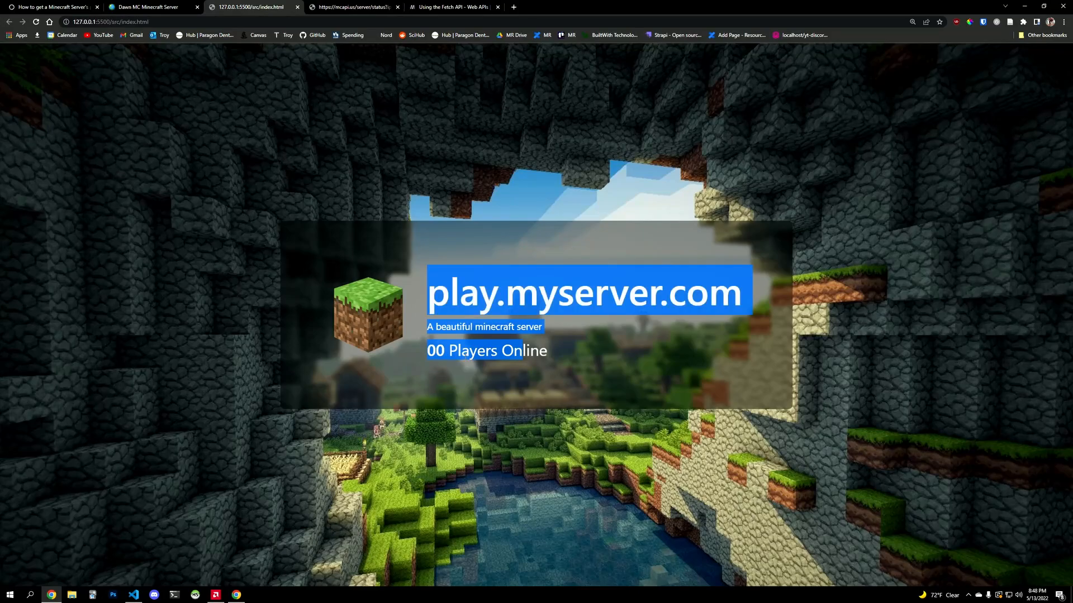
Step: Reload the local page, check the console, and add the handleServerStatus function to index.html
key(F12)
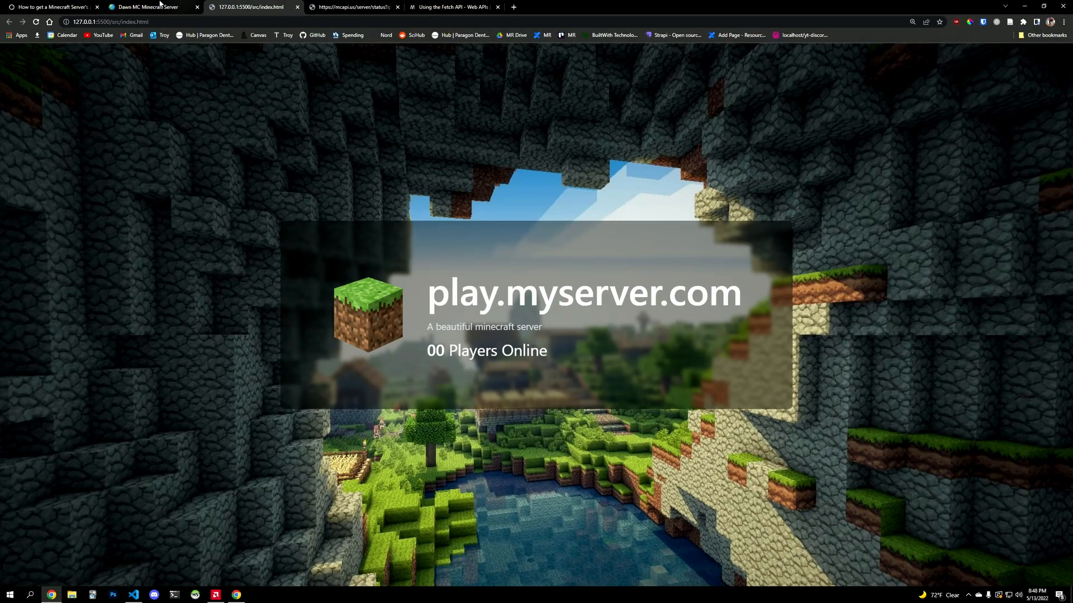
click(50, 7)
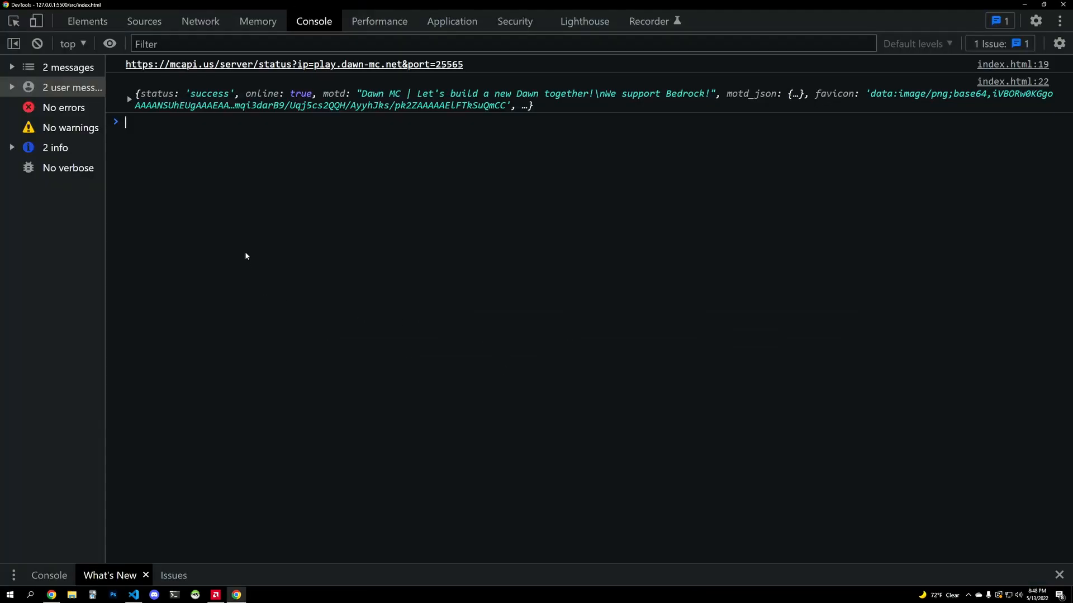
click(132, 594)
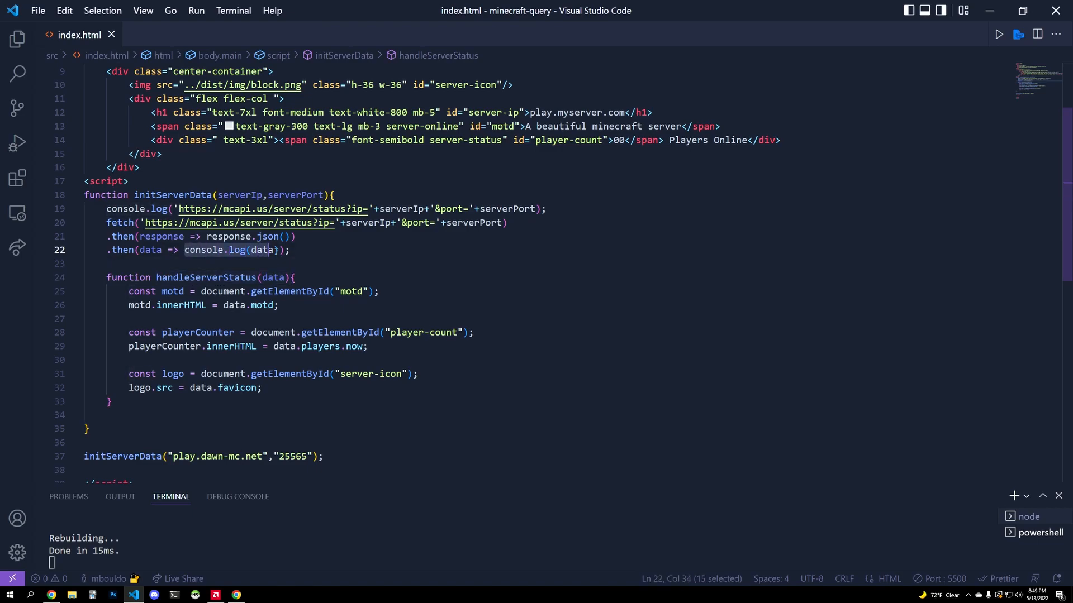
Step: Pass the fetched data to handleServerStatus(data), save, and confirm the page shows 6 players online
text(handleServerStatus(data))
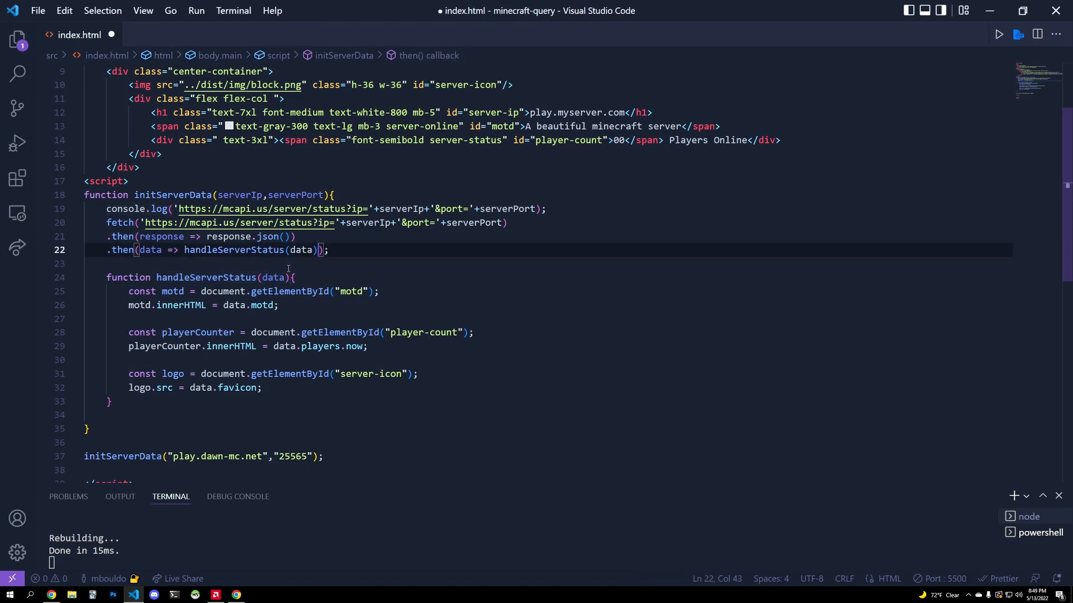
key(Ctrl+s)
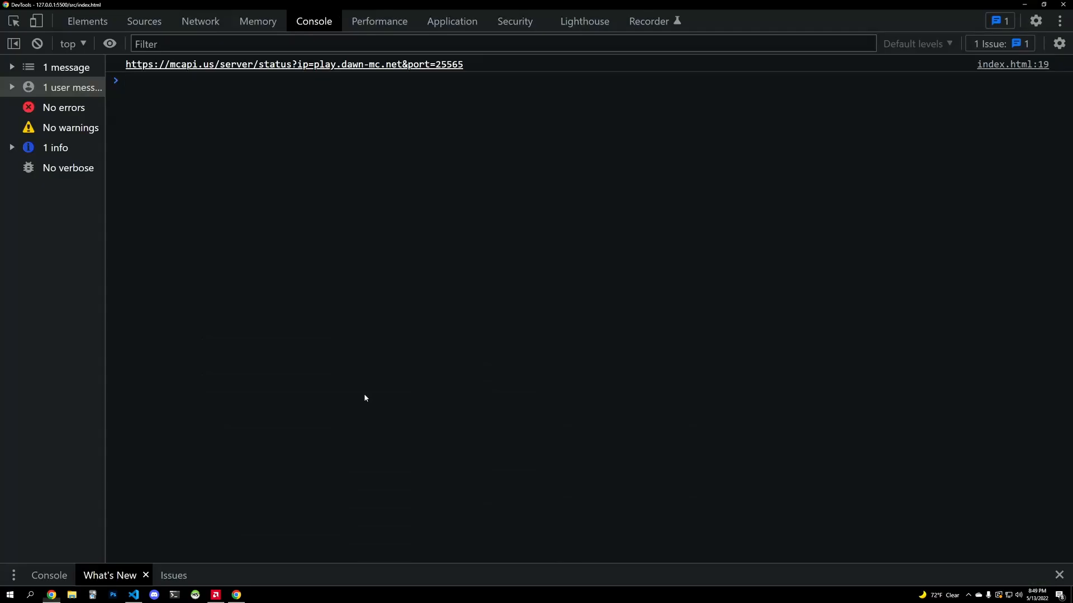
click(132, 595)
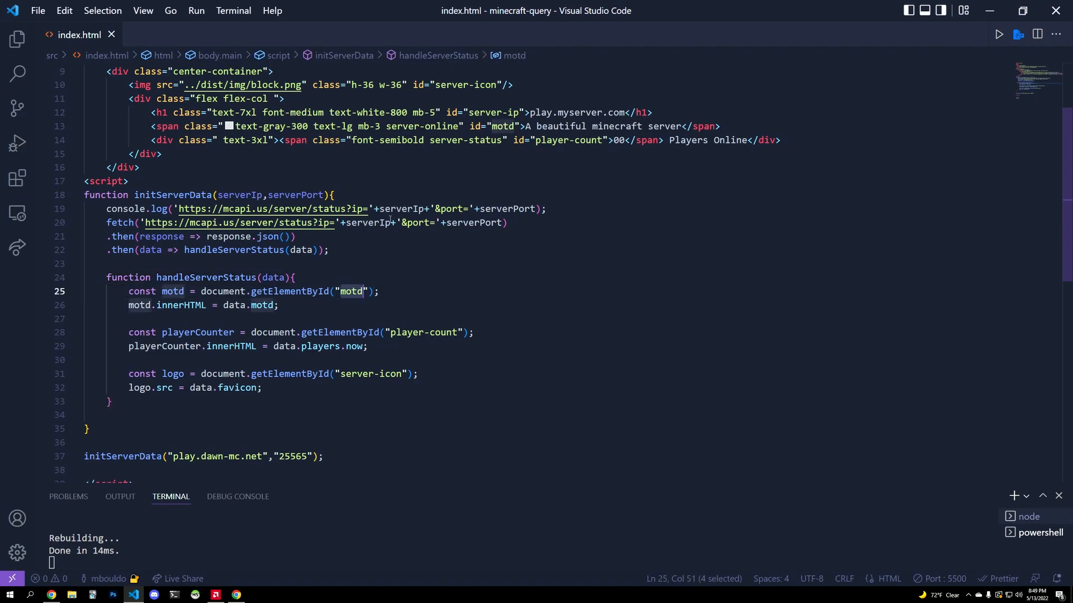
double_click(356, 374)
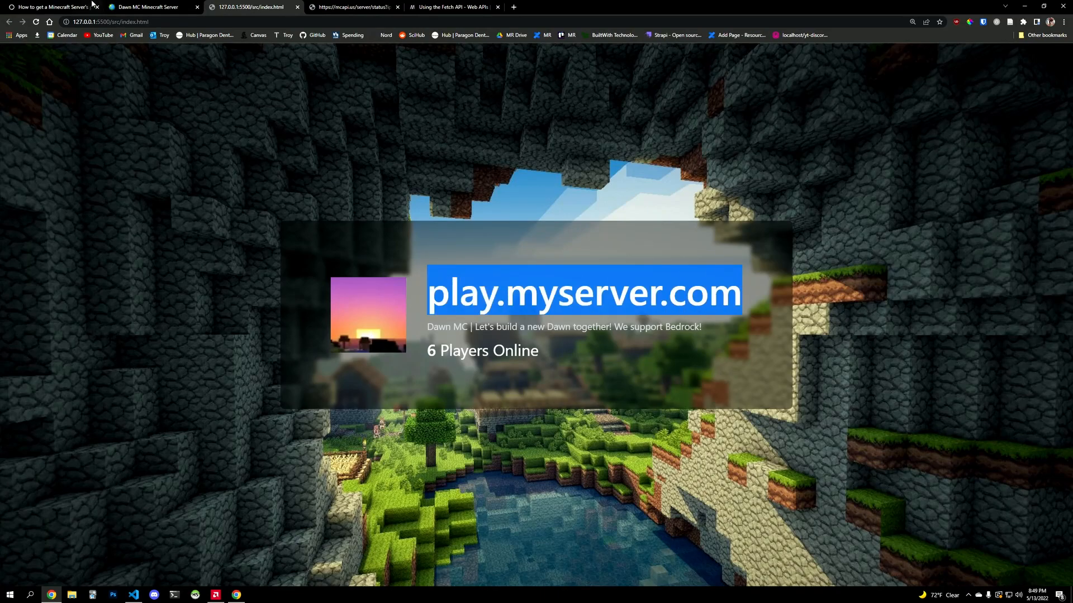
click(50, 8)
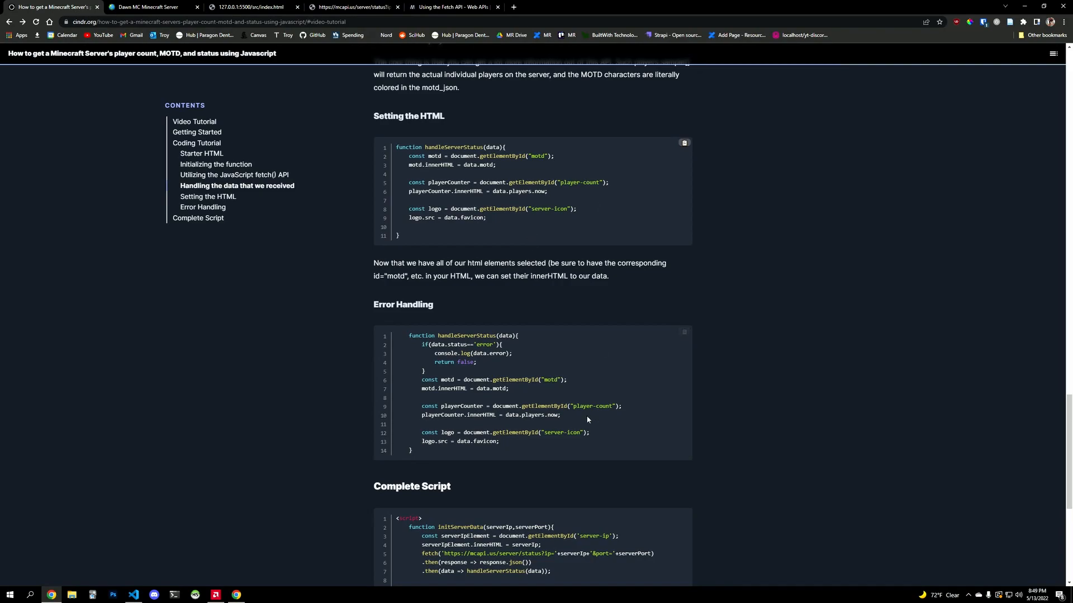
scroll(down, 3)
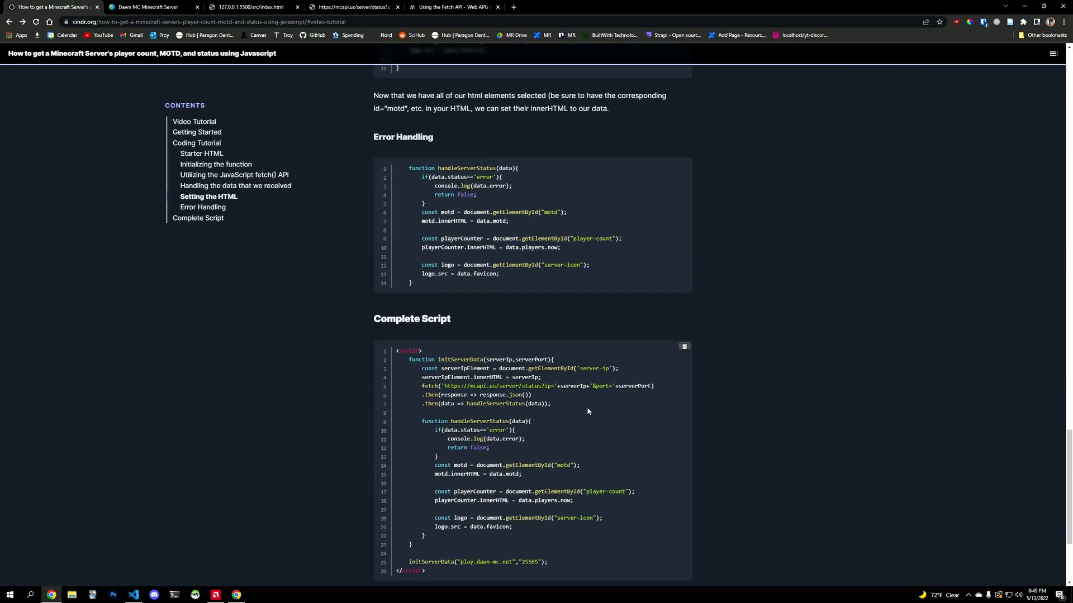
key(alt+tab)
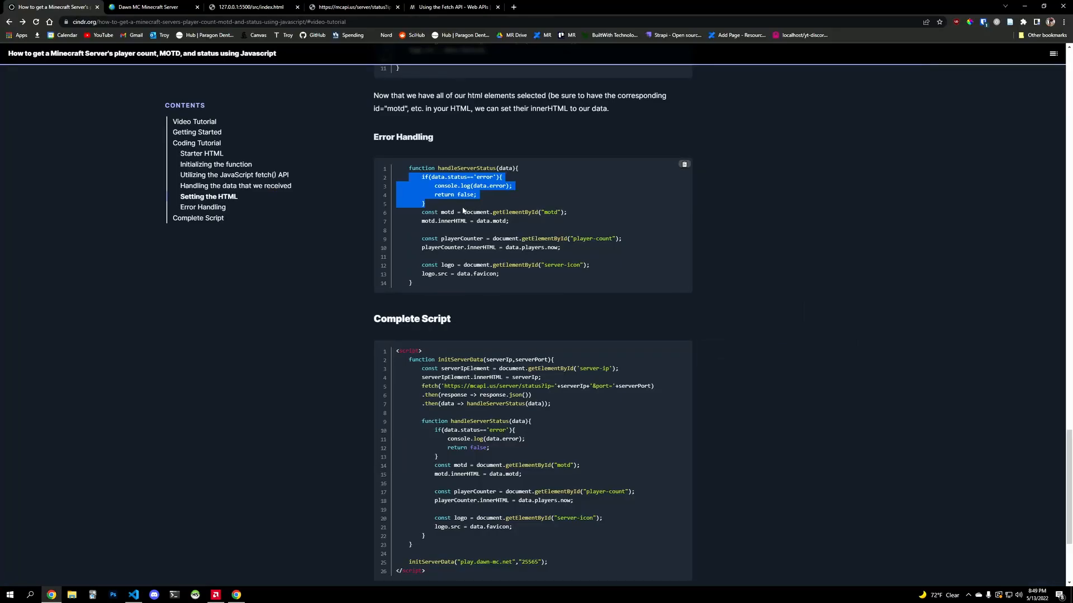
click(133, 594)
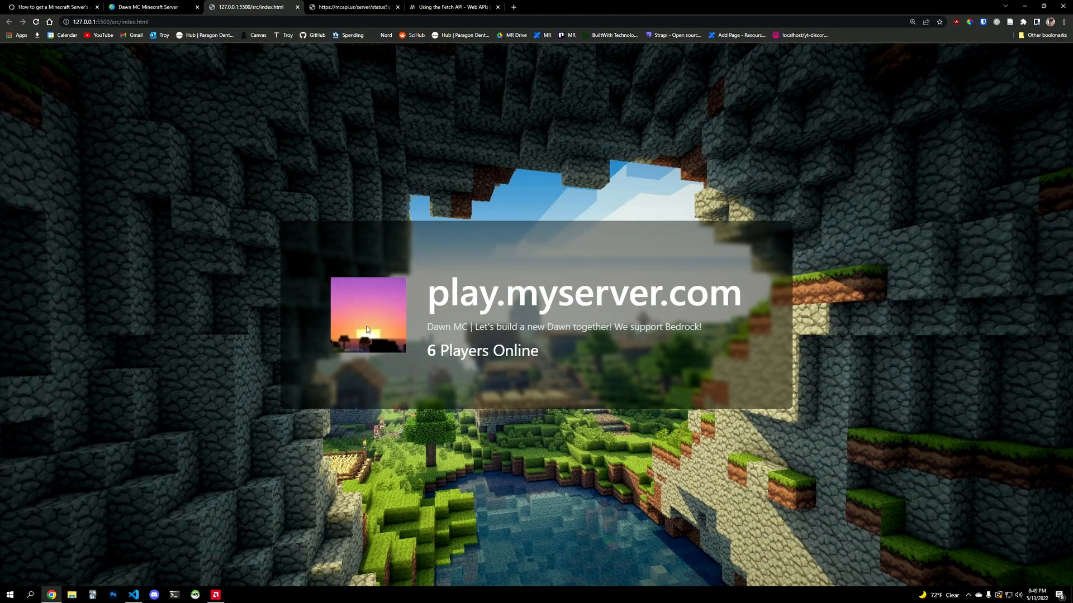
Step: Add the serverIpElement heading update and error-status check to index.html, then view Dawn MC's listing
double_click(583, 295)
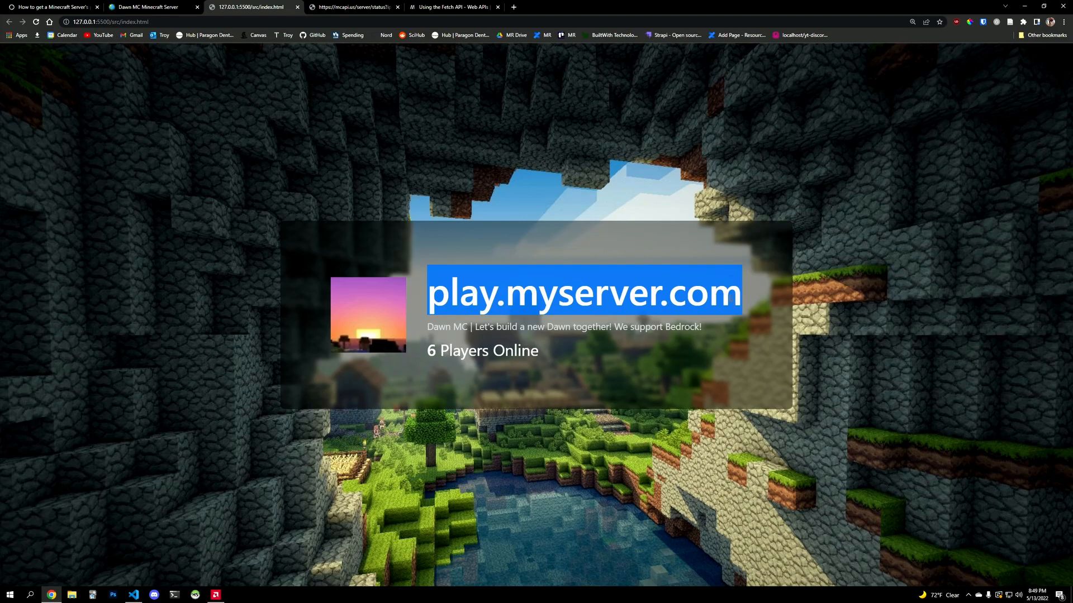
click(50, 8)
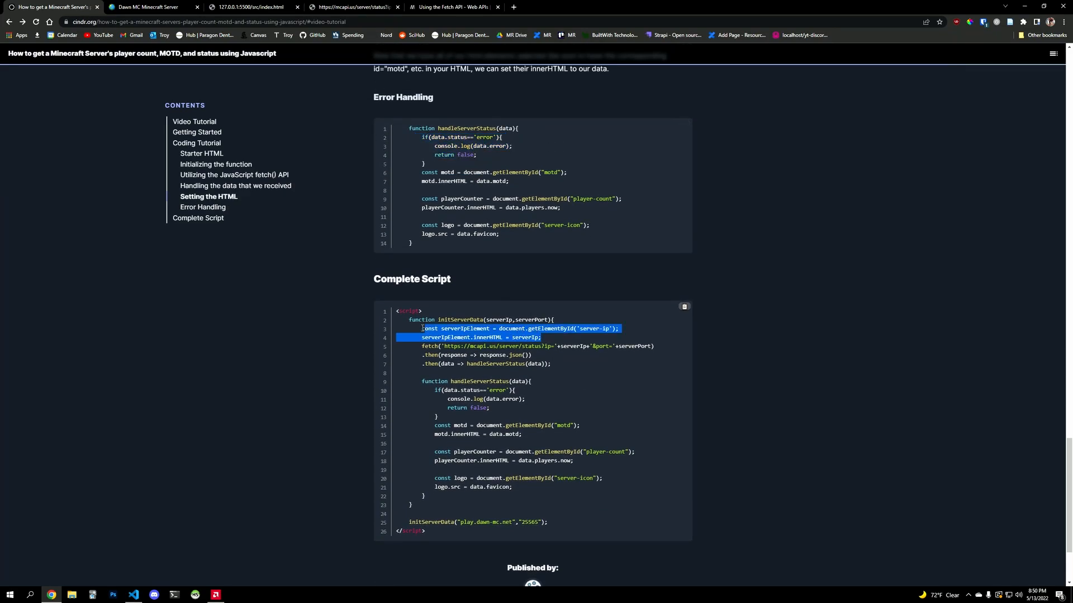
click(133, 595)
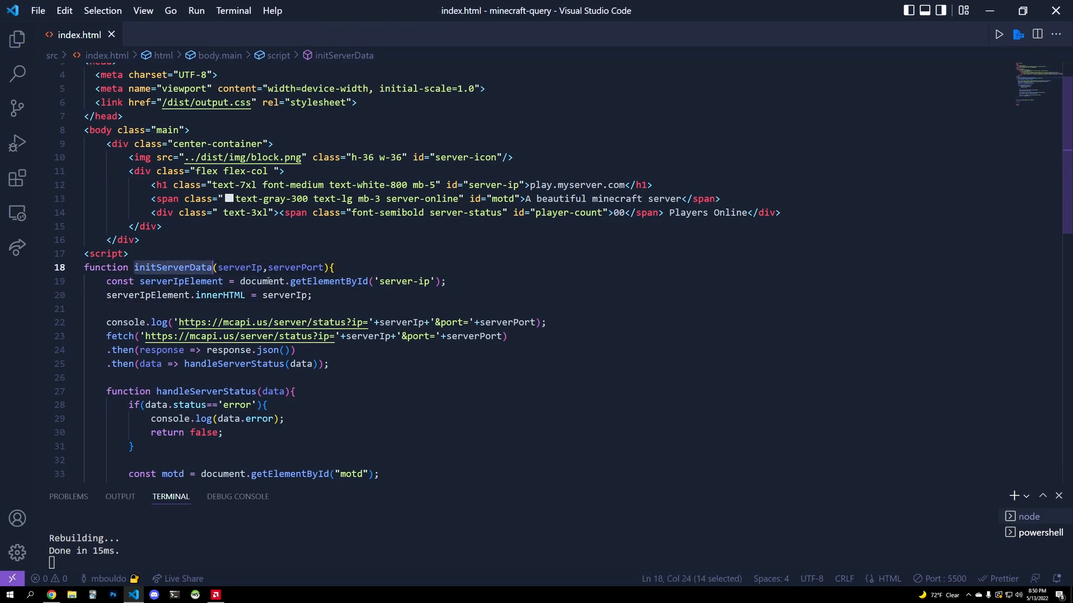
double_click(395, 281)
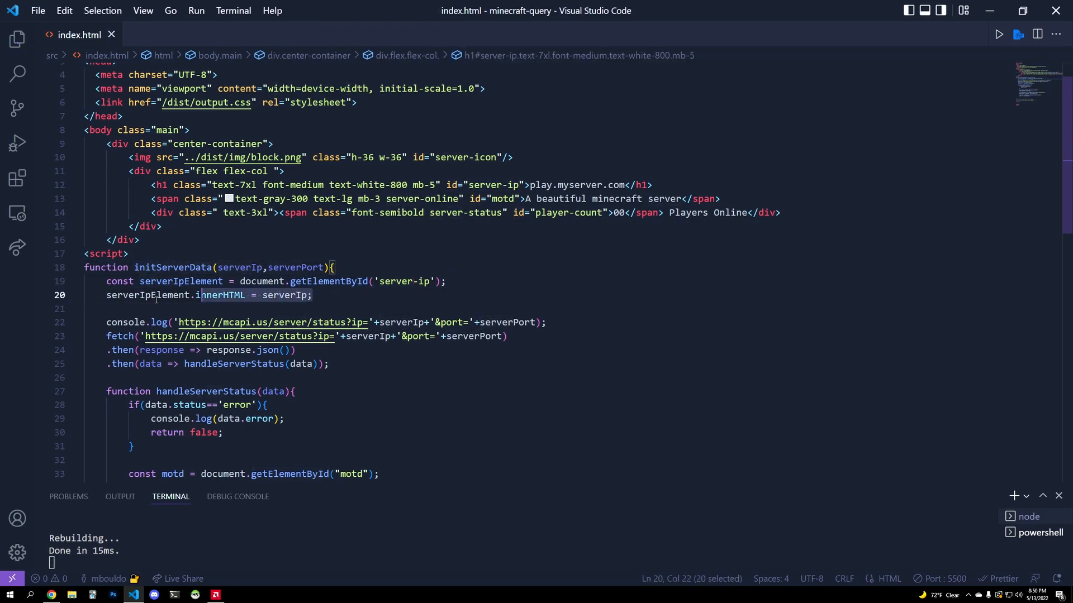
click(148, 6)
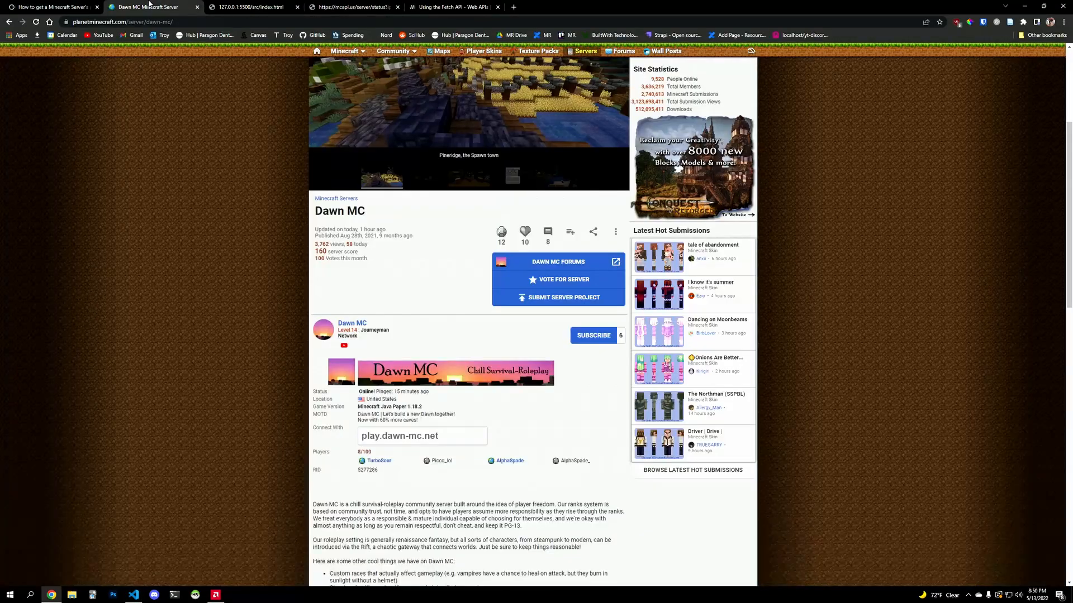
Step: Confirm the heading reads play.dawn-mc.net, then return to the tutorial's error-handling code
click(253, 7)
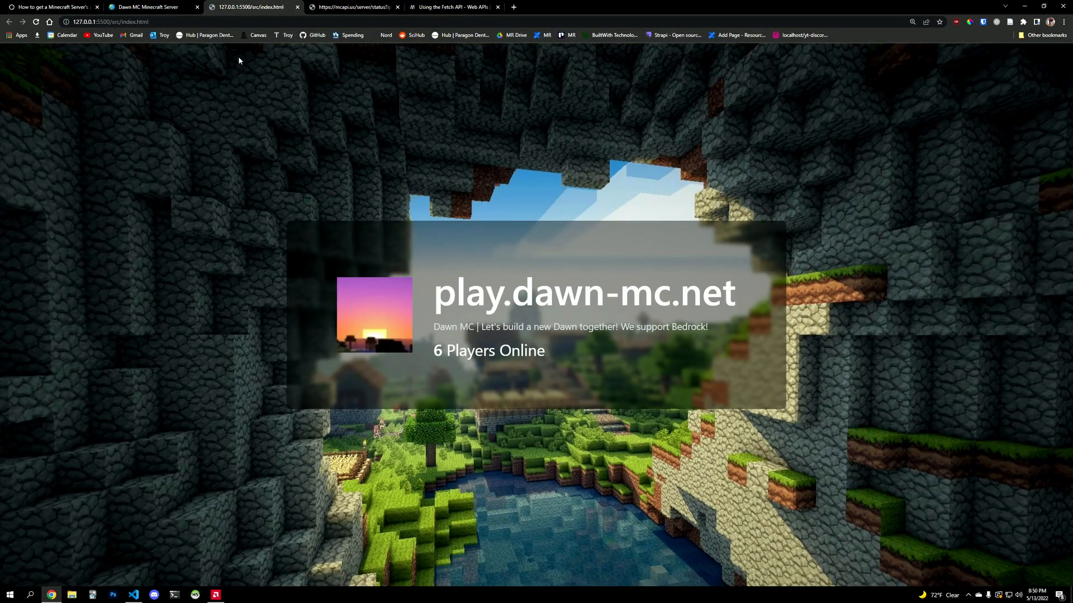
click(50, 7)
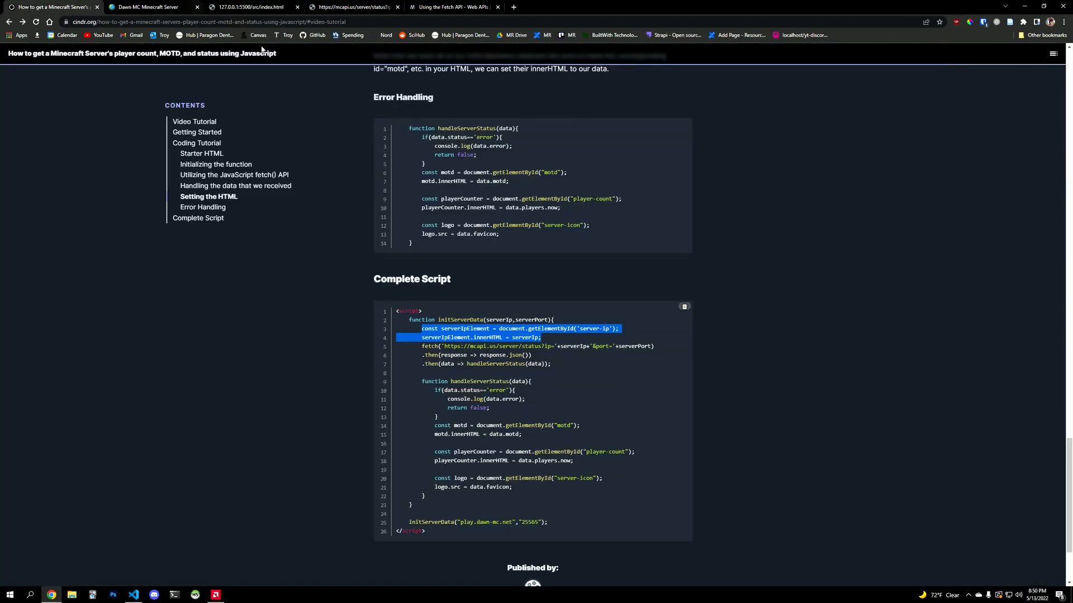
scroll(up, 3)
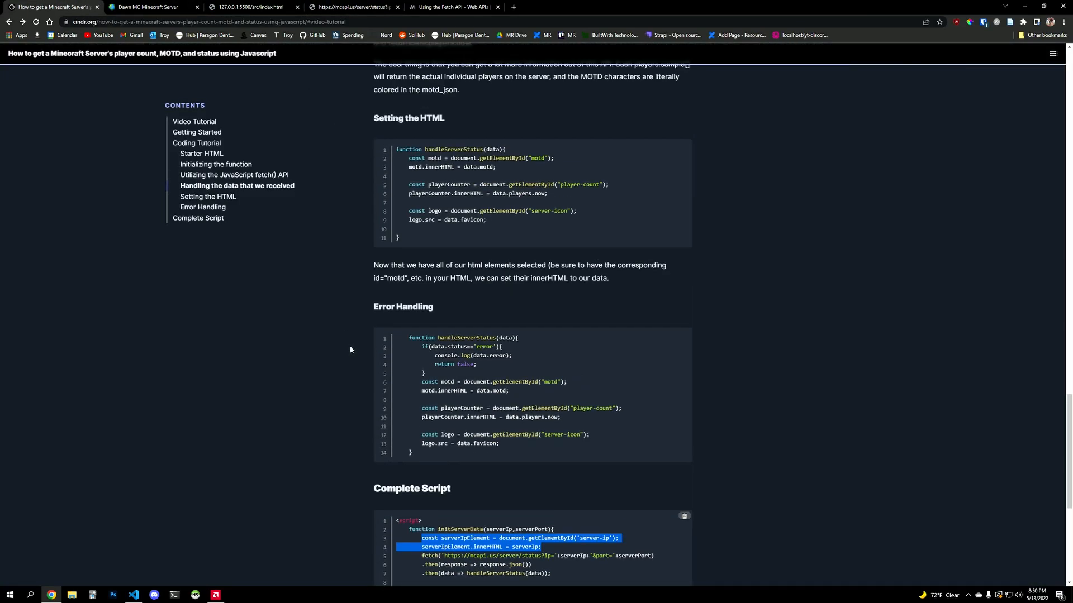